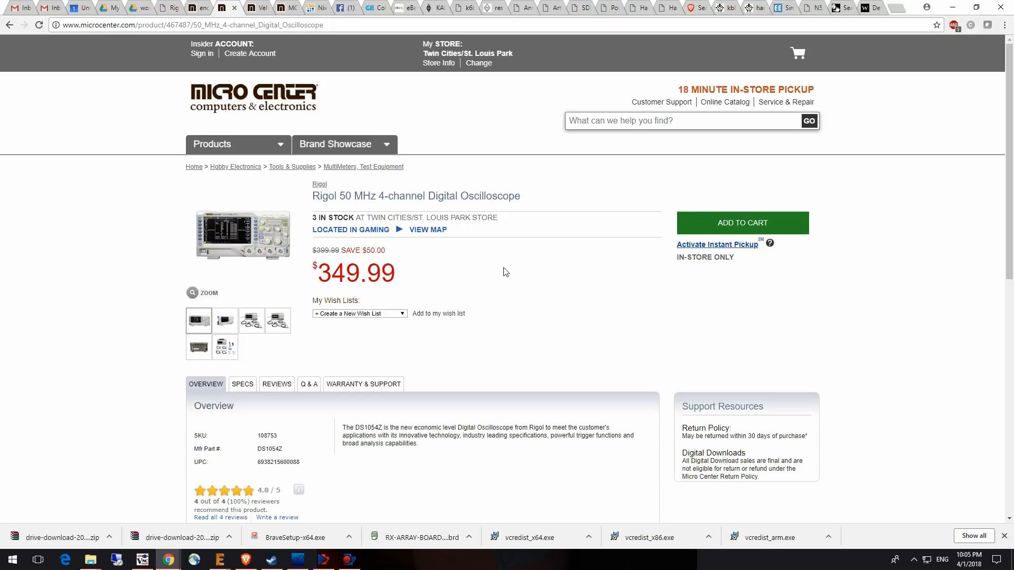
pyautogui.moveTo(564, 330)
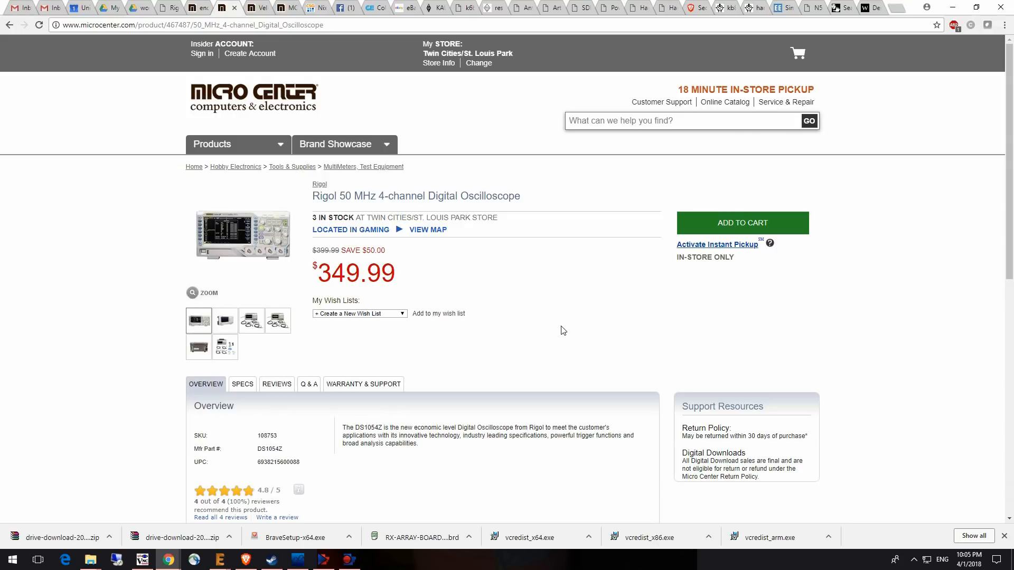
pyautogui.moveTo(591, 325)
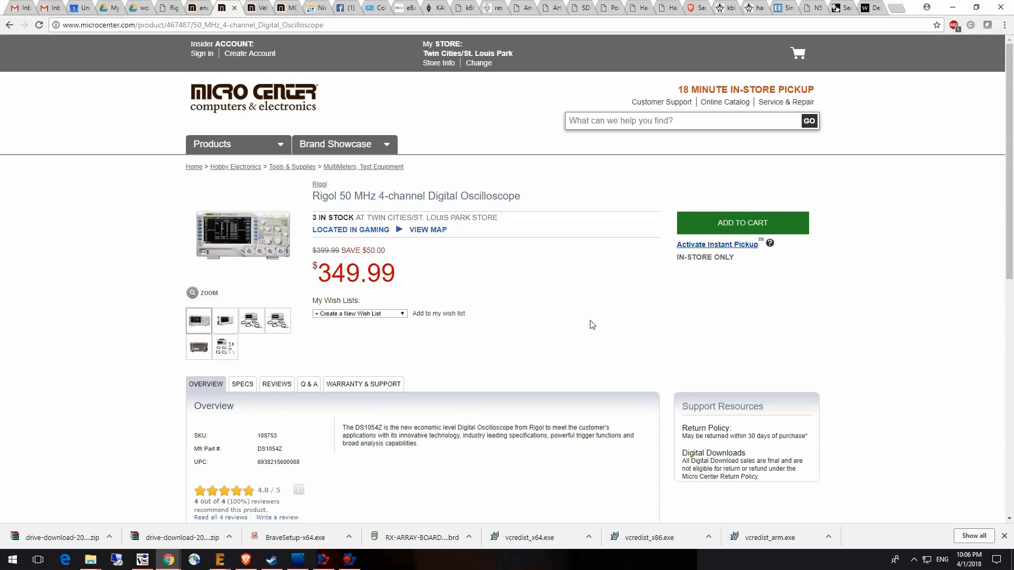
pyautogui.moveTo(587, 322)
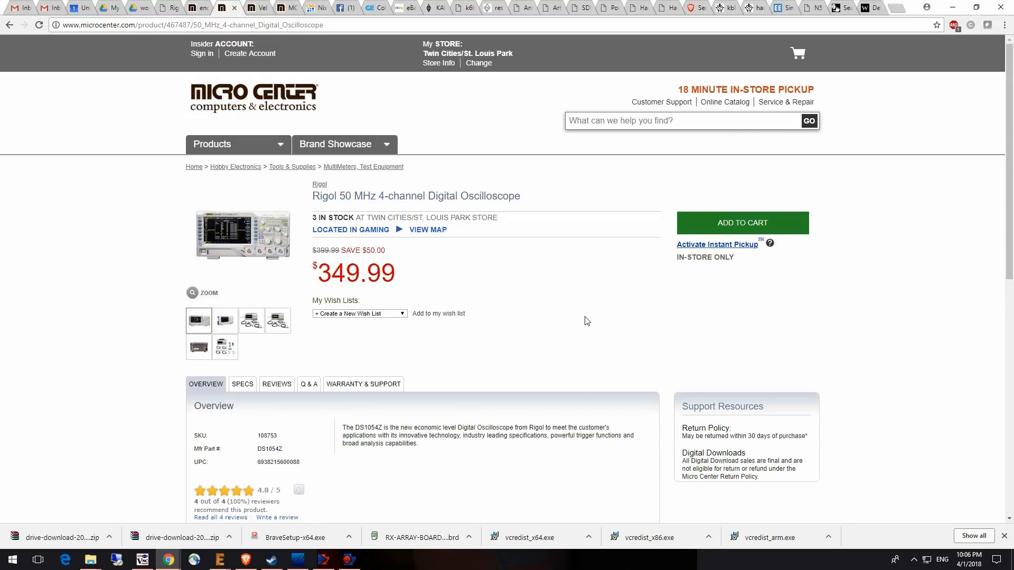
# - Browse the oscilloscope listing's photos, then switch to the N5ESE broadband noise generators article
pyautogui.moveTo(312, 196); pyautogui.dragTo(490, 195)
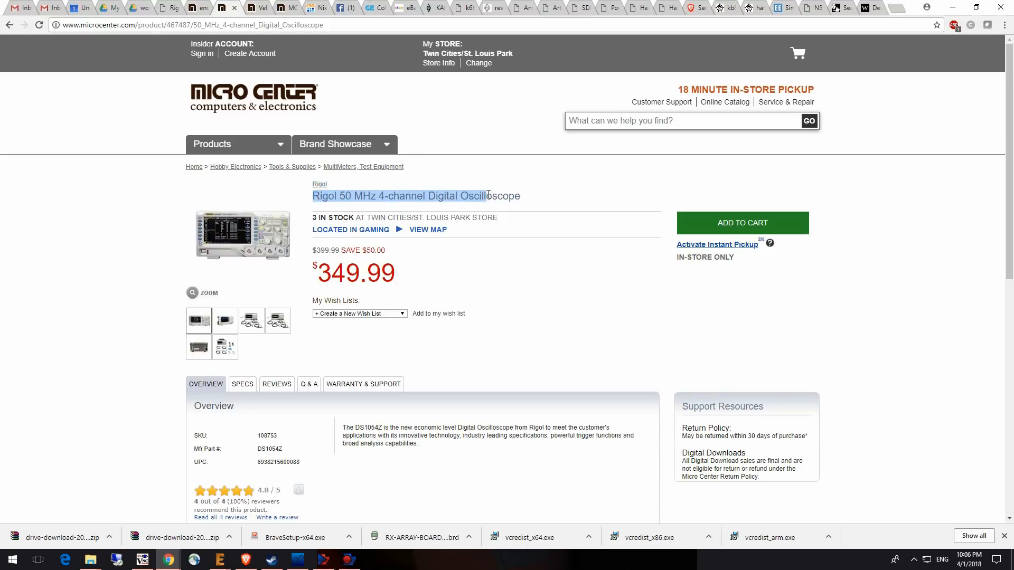
pyautogui.moveTo(242, 222)
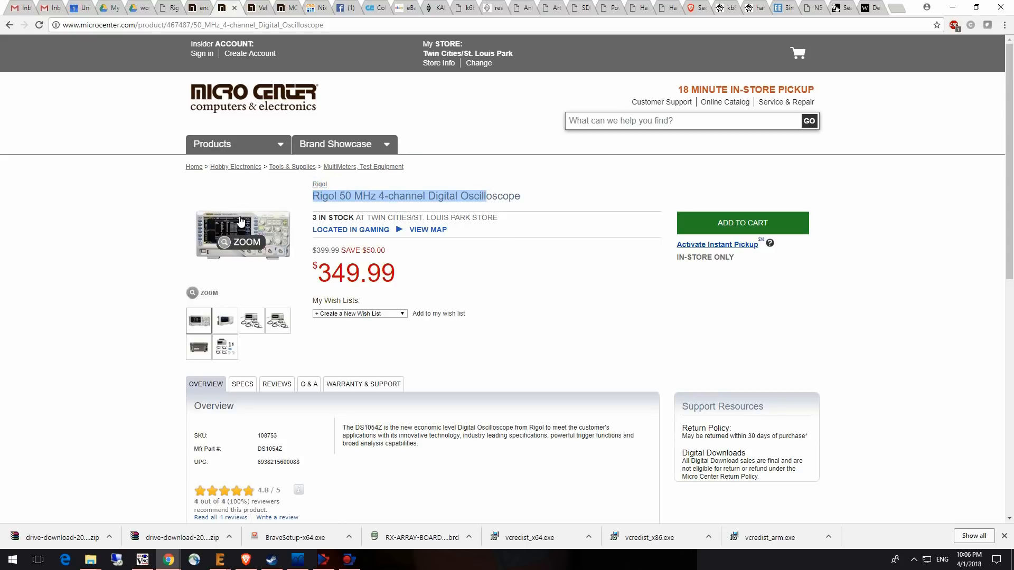
pyautogui.click(243, 235)
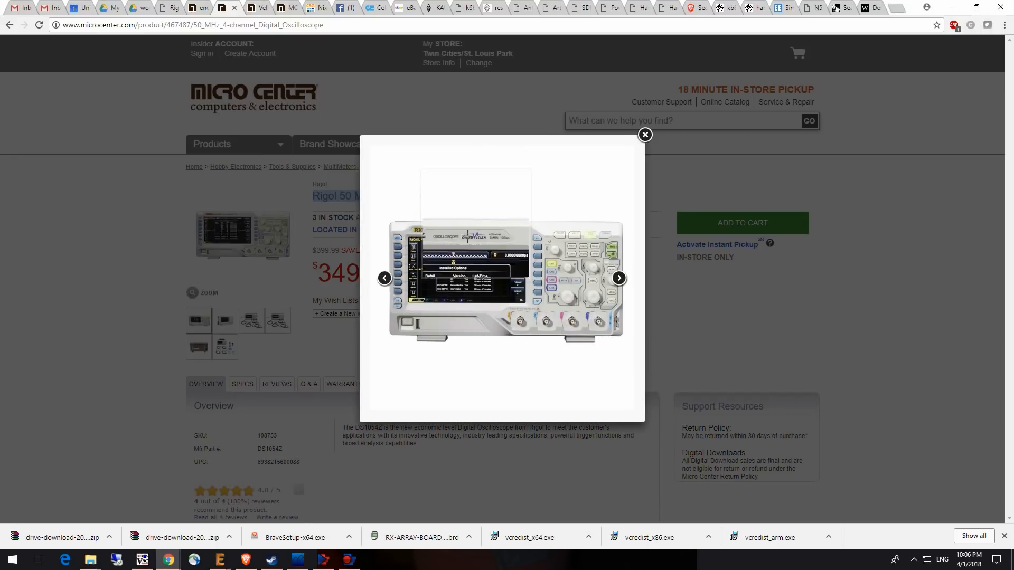
pyautogui.click(617, 278)
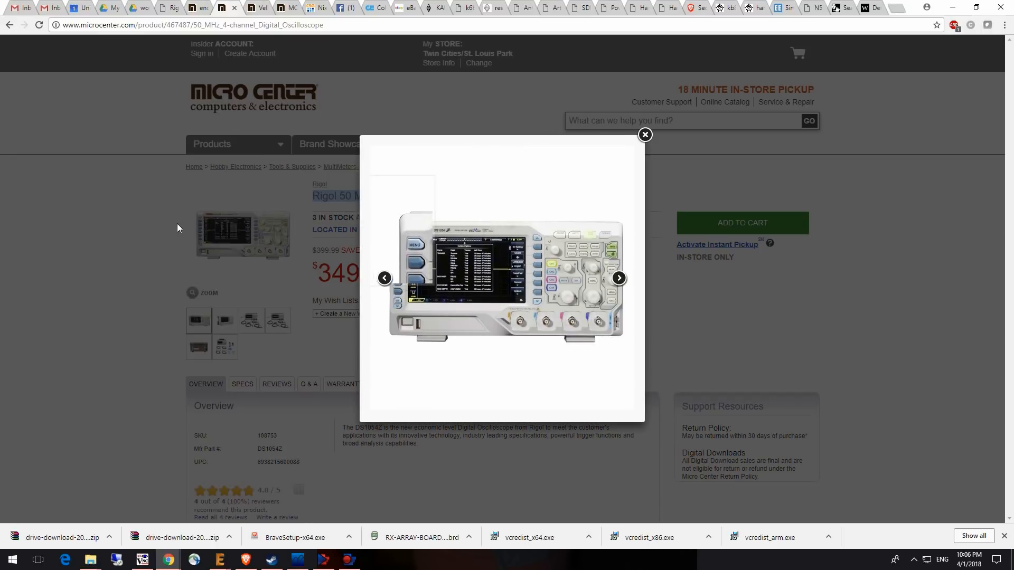
pyautogui.click(644, 134)
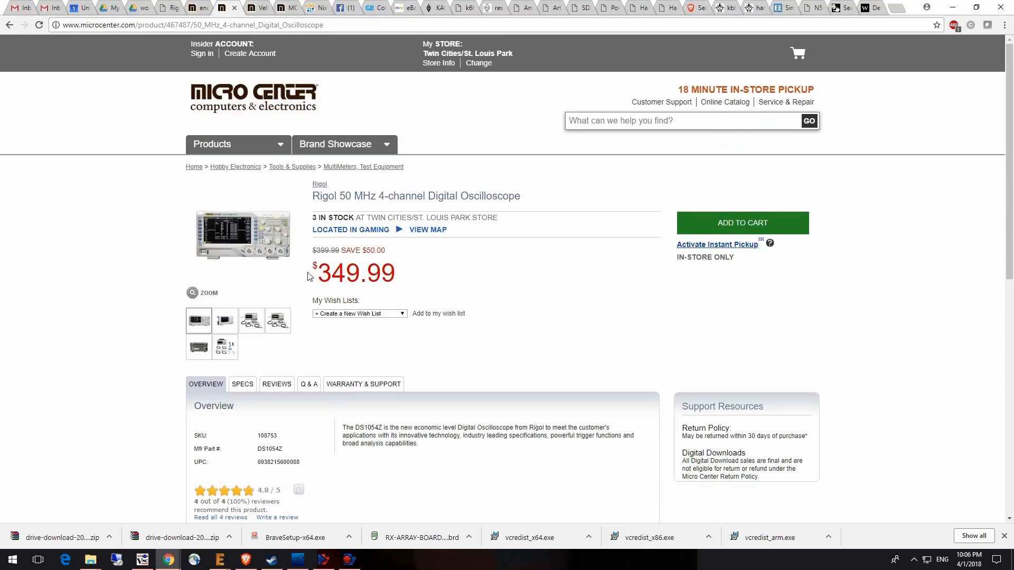
pyautogui.moveTo(319, 271)
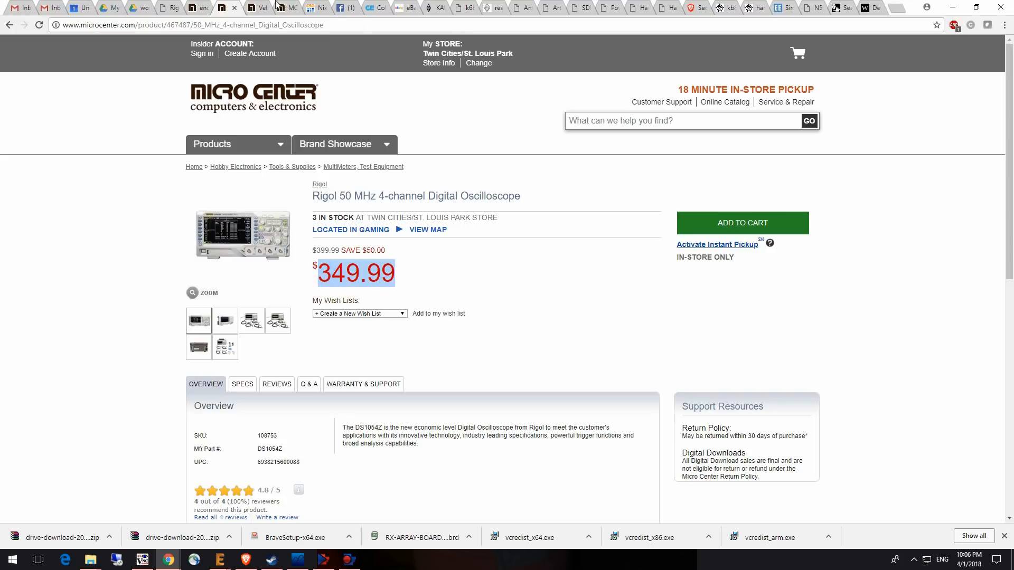
pyautogui.moveTo(766, 5)
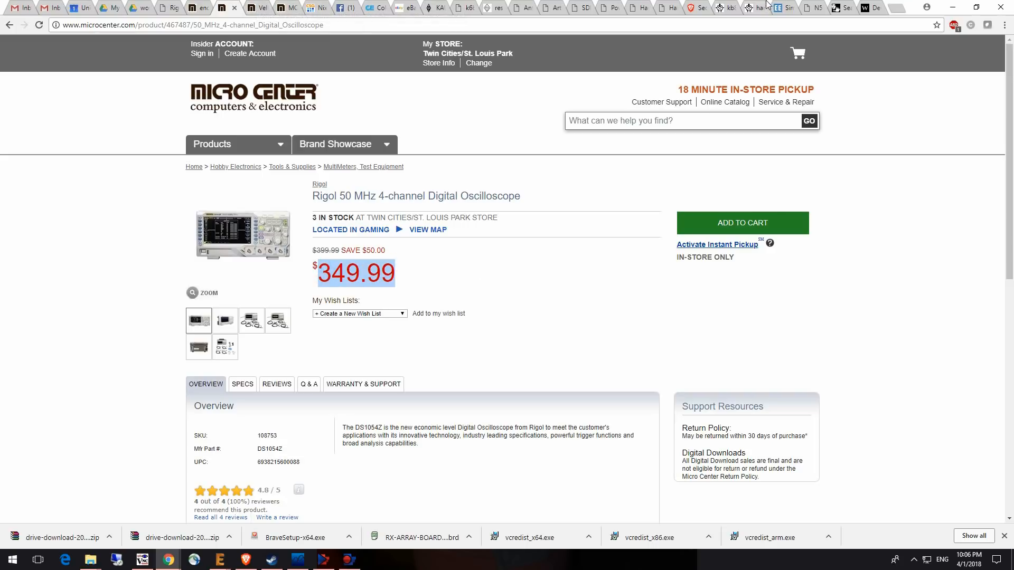
pyautogui.moveTo(769, 7)
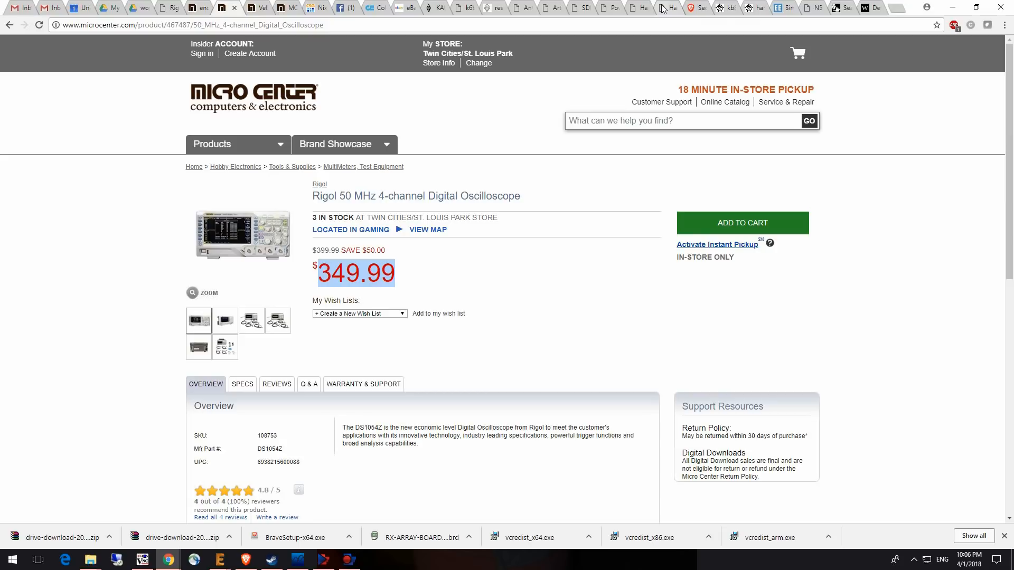
pyautogui.moveTo(670, 9)
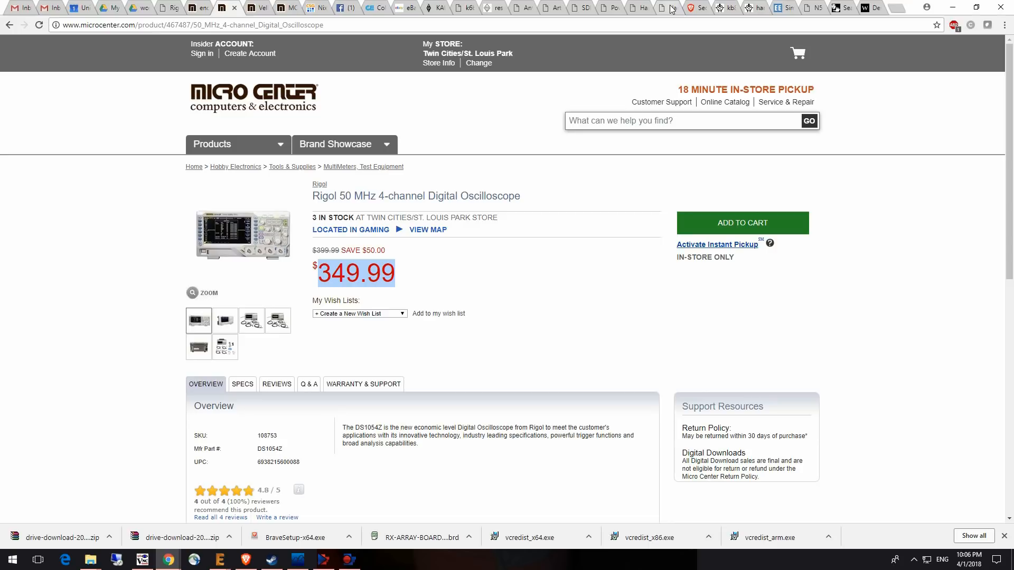
pyautogui.moveTo(670, 8)
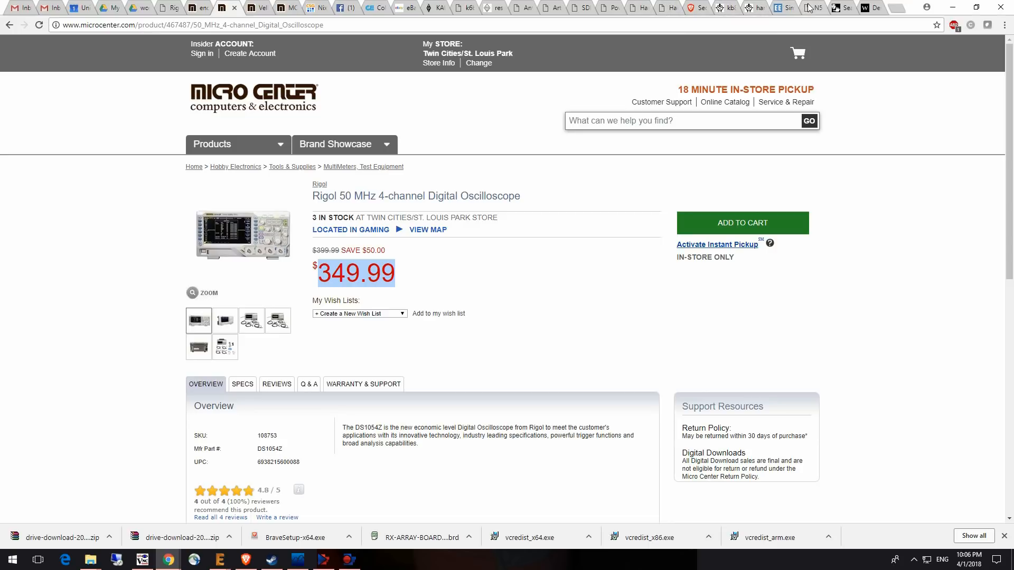
pyautogui.moveTo(812, 7)
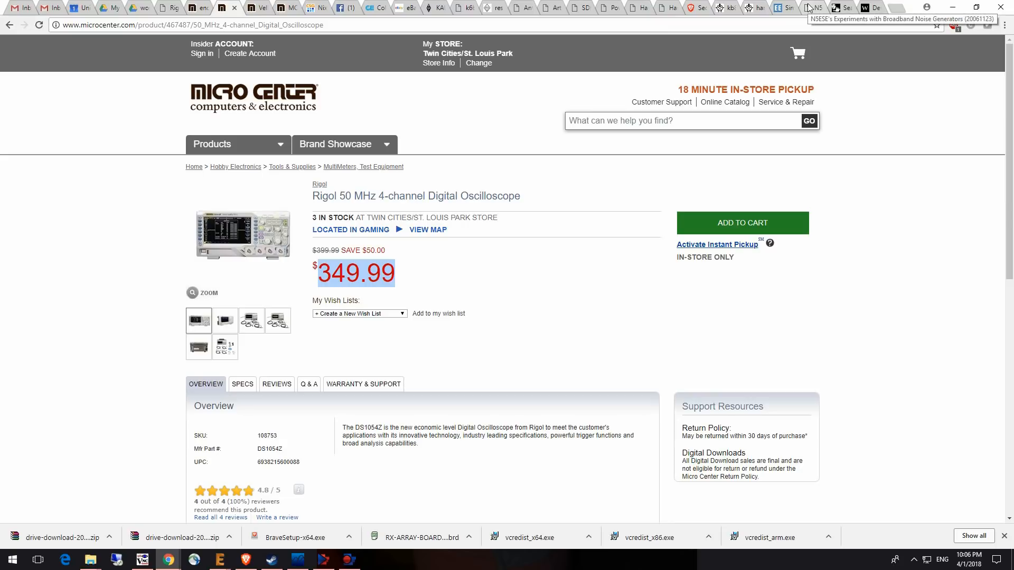
pyautogui.click(784, 7)
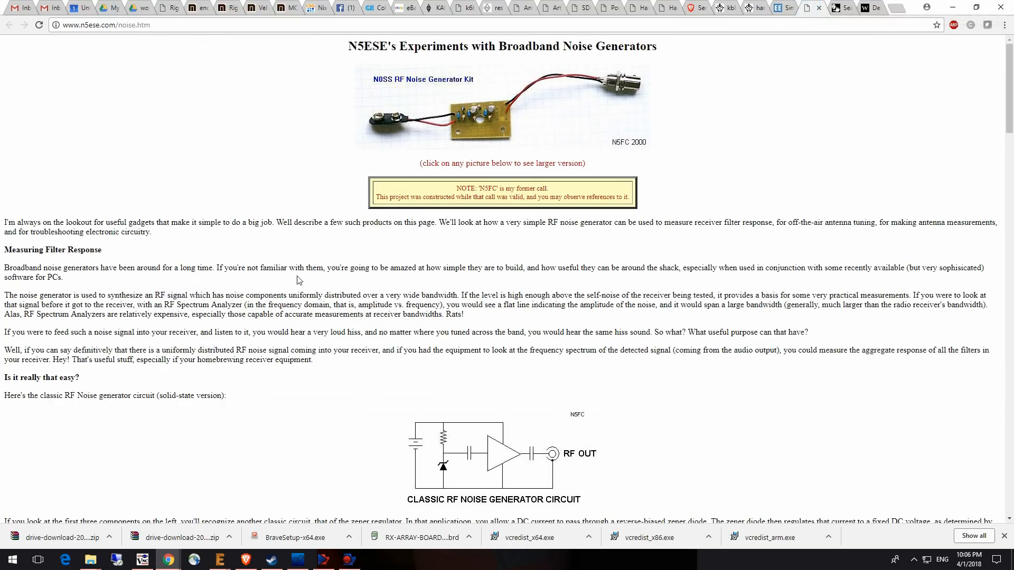
pyautogui.moveTo(644, 238)
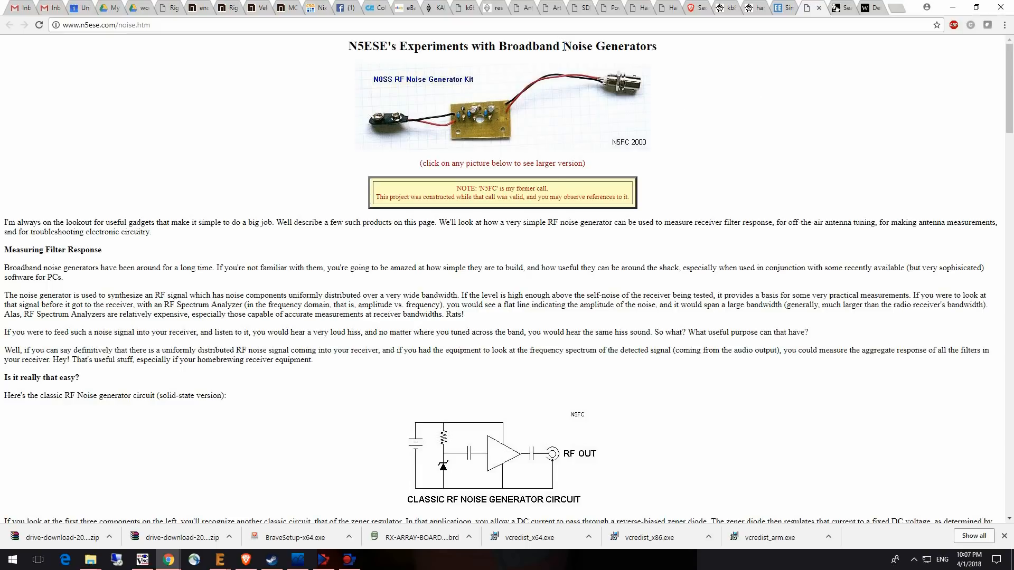
# - Read down the N5ESE noise article past the Altoids-tin builds to the FFT setup section
pyautogui.doubleClick(609, 46)
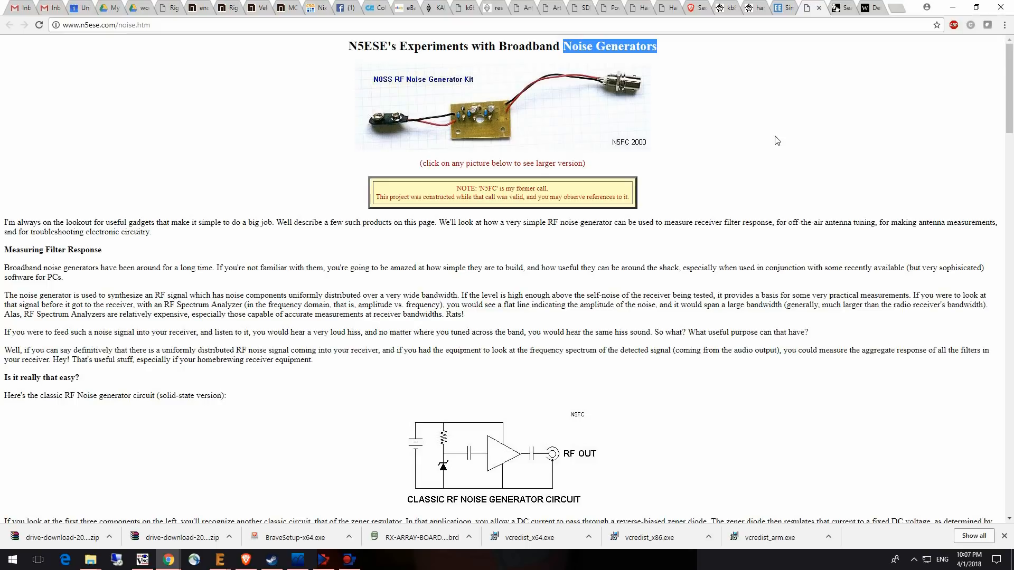
pyautogui.scroll(-3)
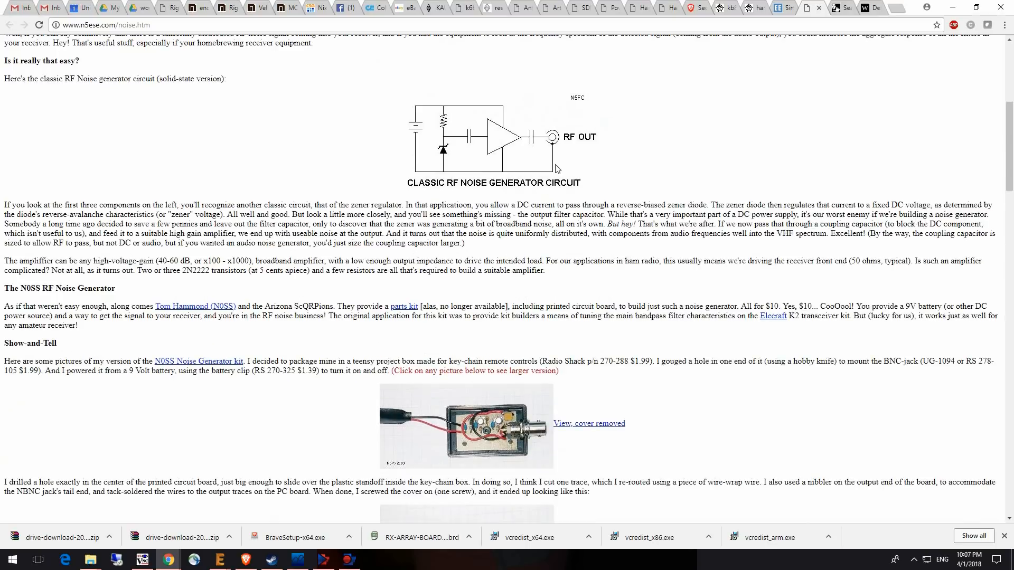
pyautogui.scroll(3)
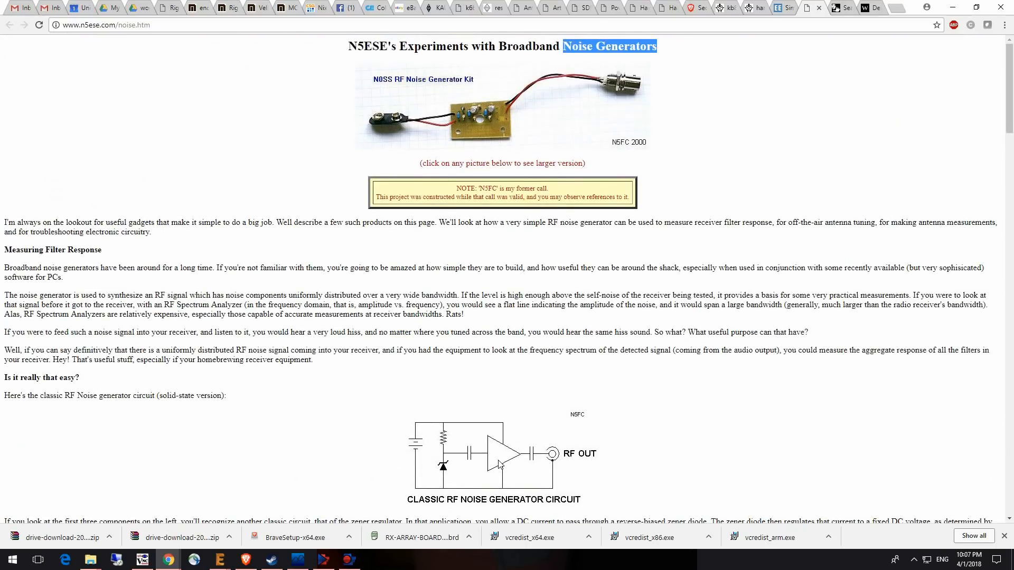
pyautogui.scroll(-3)
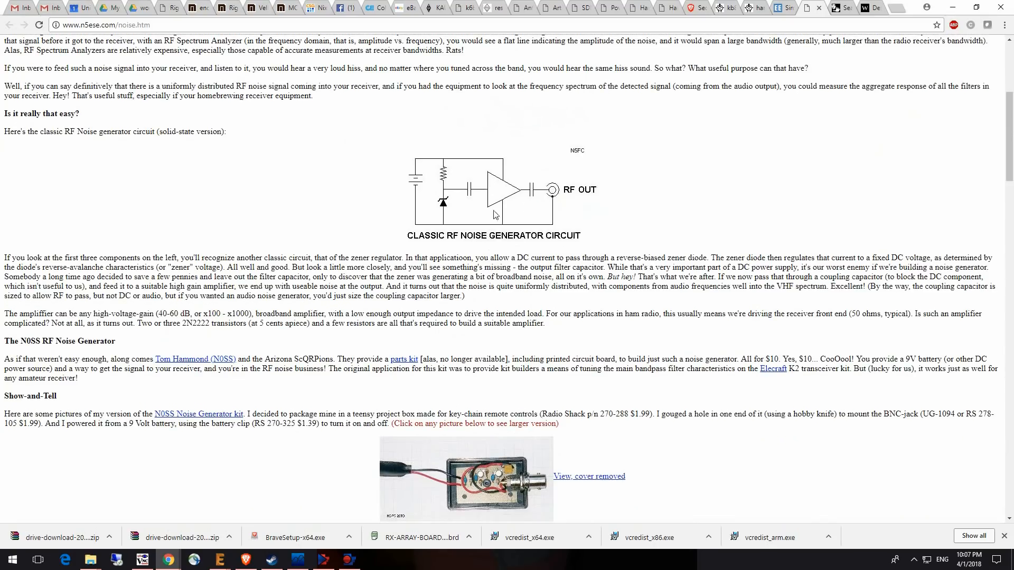
pyautogui.moveTo(452, 231)
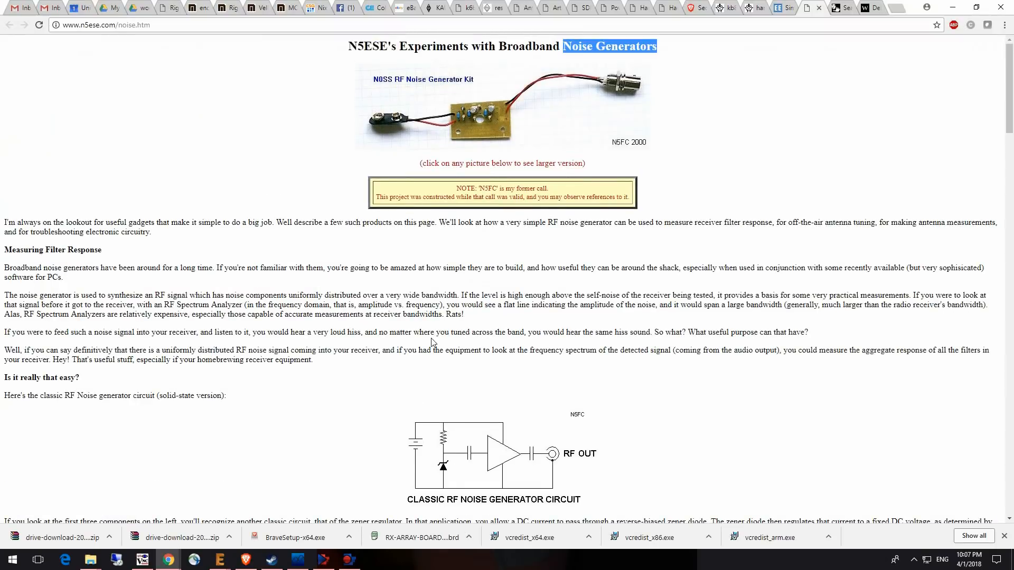
pyautogui.scroll(-3)
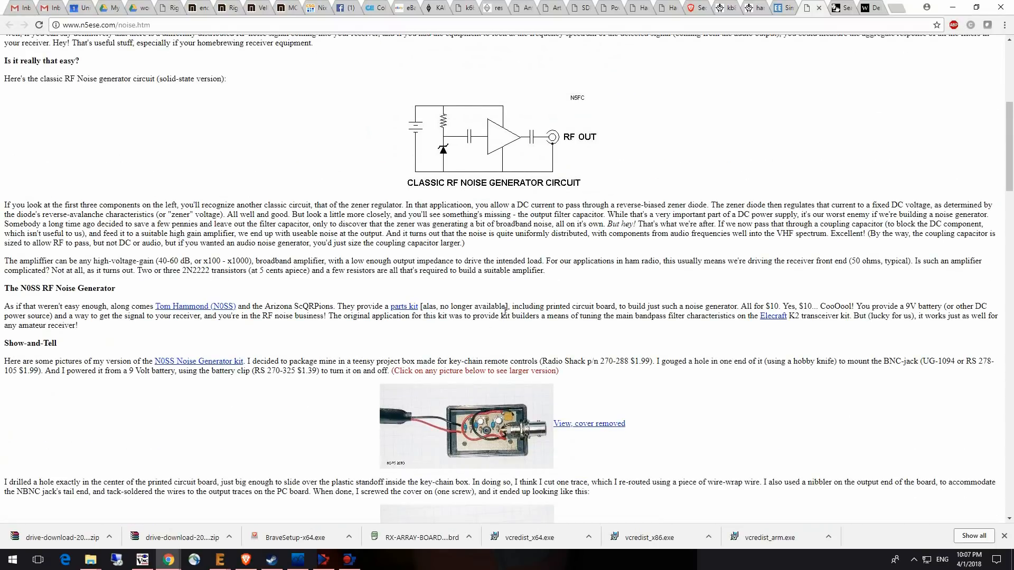
pyautogui.moveTo(529, 290)
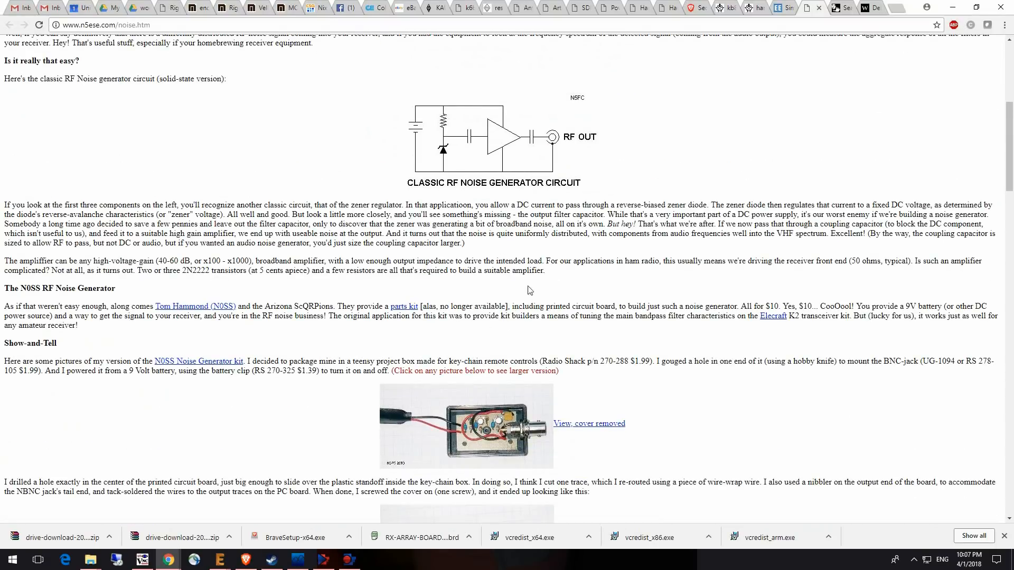
pyautogui.scroll(3)
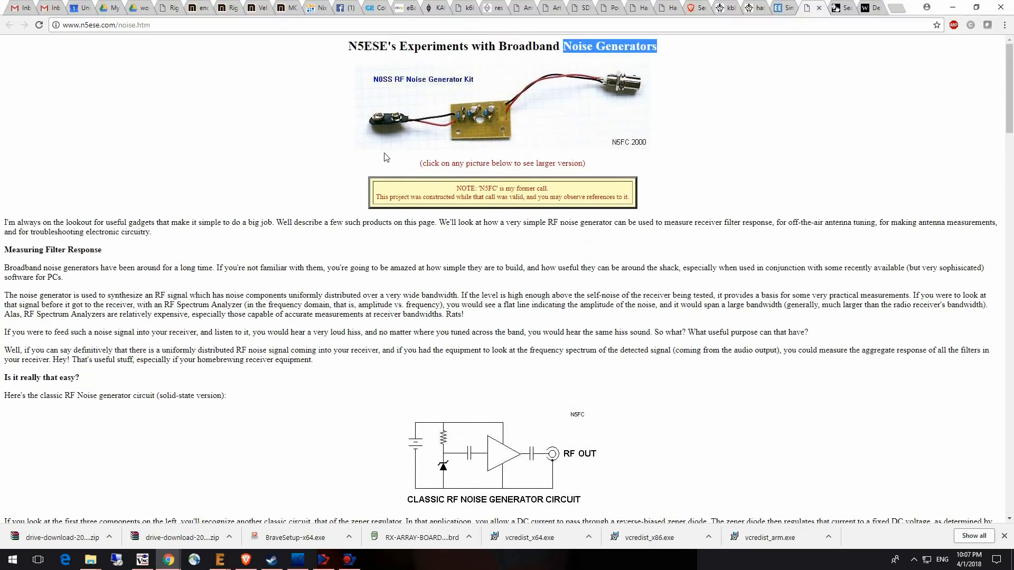
pyautogui.scroll(-3)
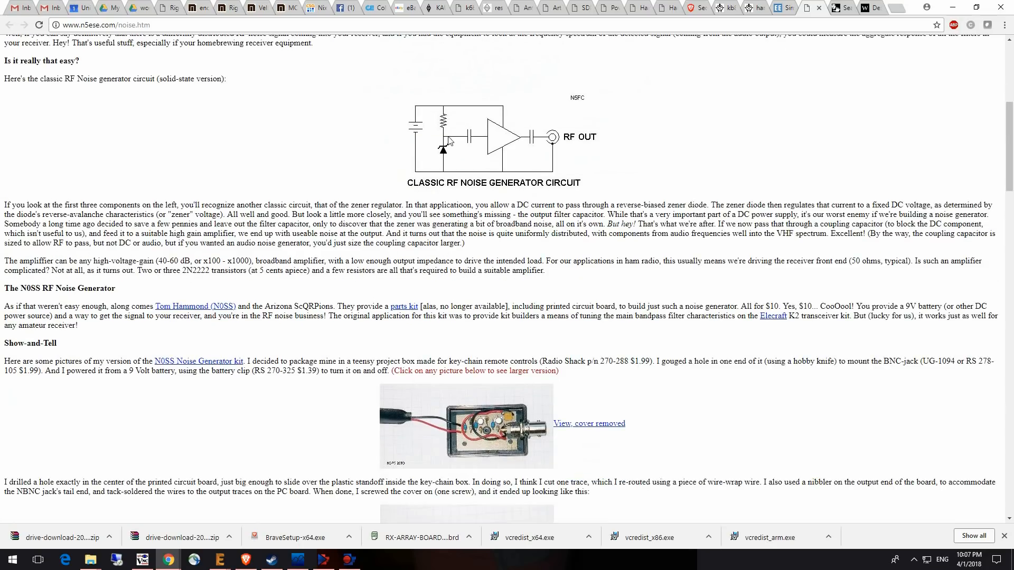
pyautogui.moveTo(559, 155)
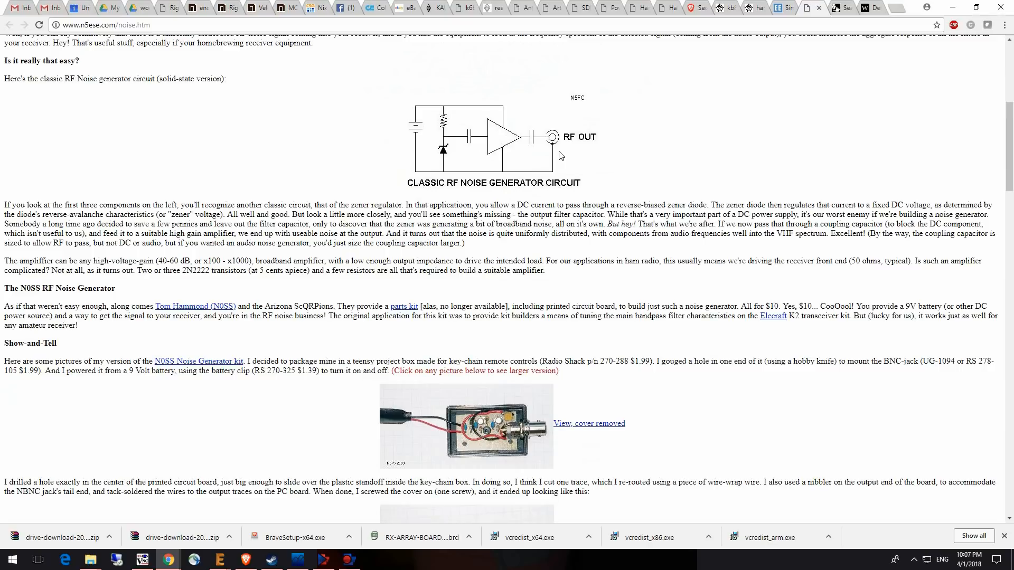
pyautogui.scroll(-3)
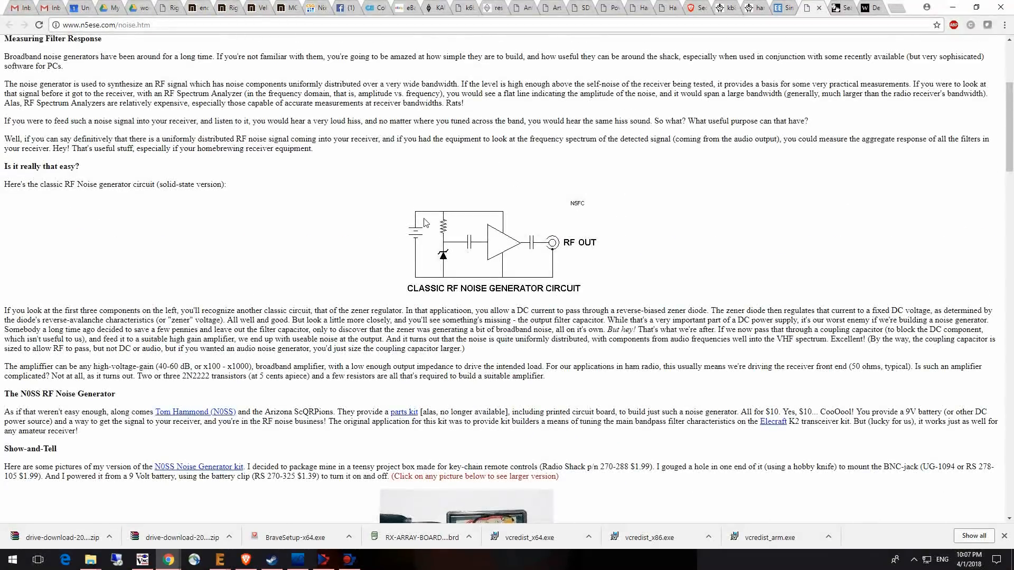
pyautogui.scroll(-3)
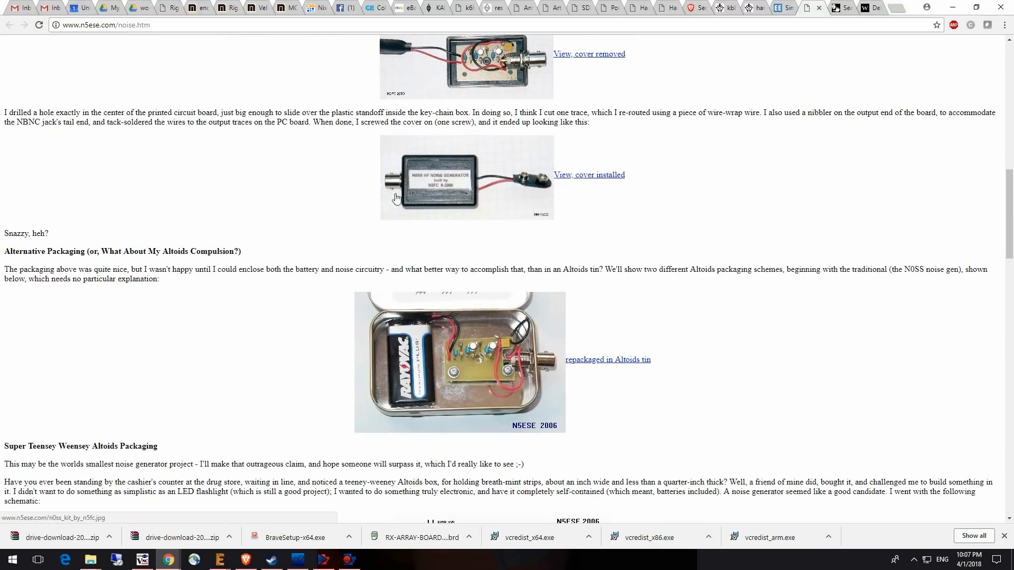
pyautogui.scroll(-3)
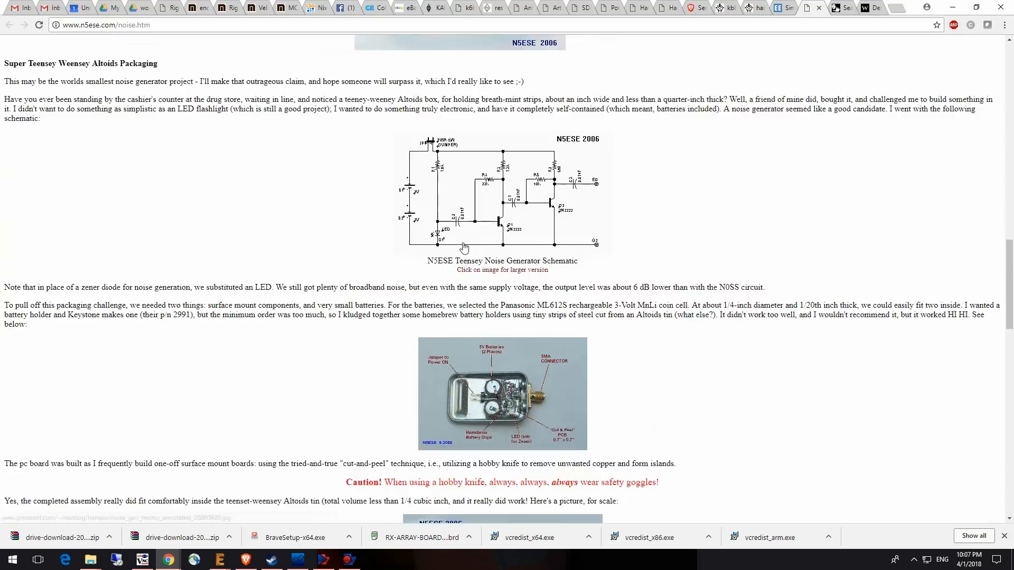
pyautogui.scroll(-3)
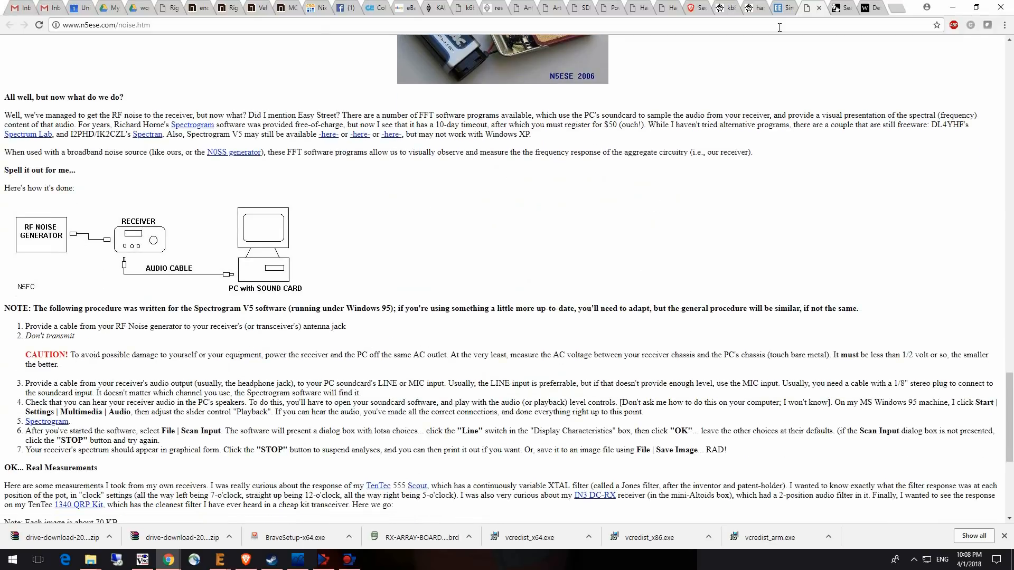
pyautogui.moveTo(762, 8)
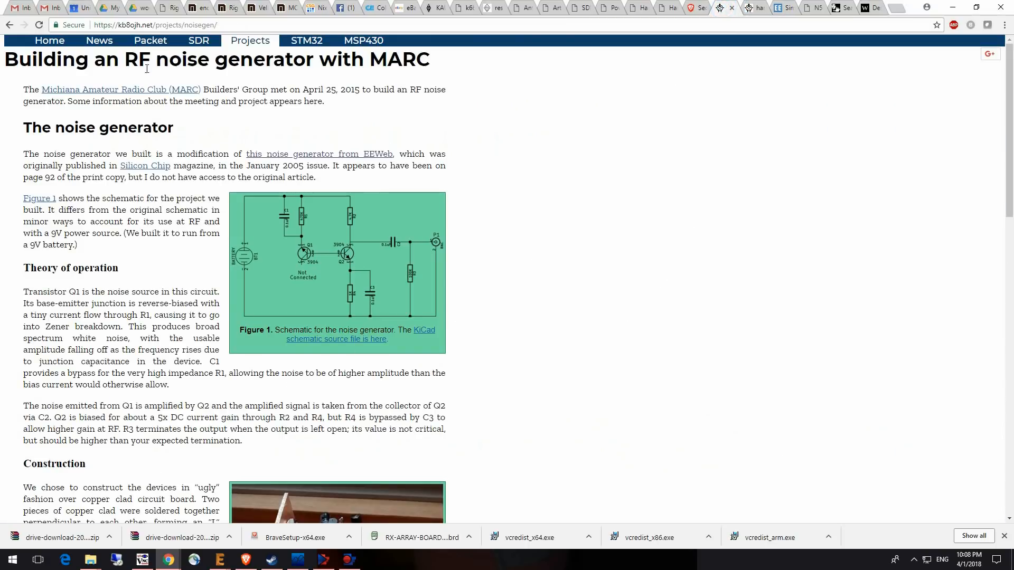
pyautogui.moveTo(129, 20)
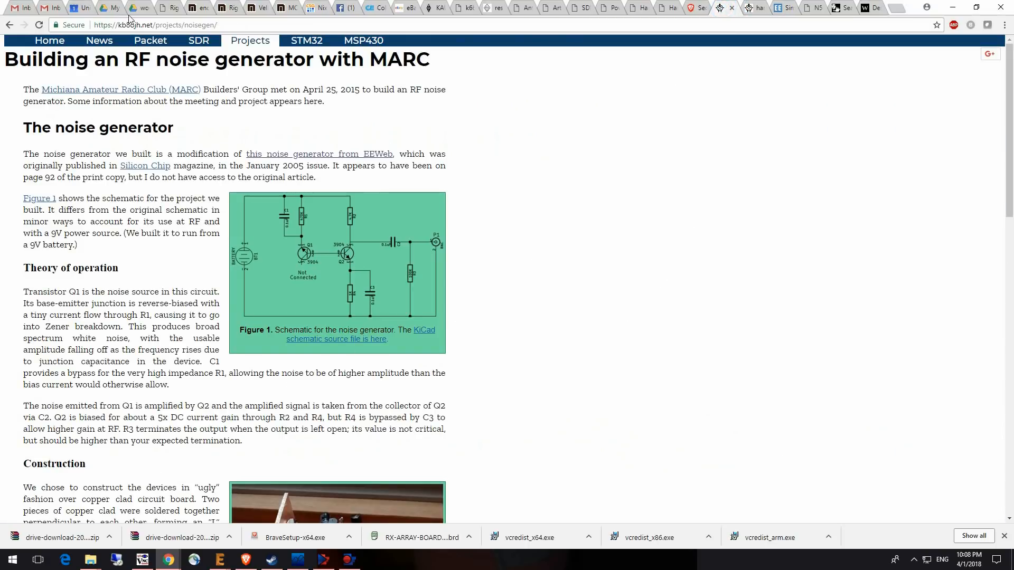
# - View the full Figure 1 schematic on kb8ojh.net, return, and scroll toward the prototype photo
pyautogui.doubleClick(128, 25)
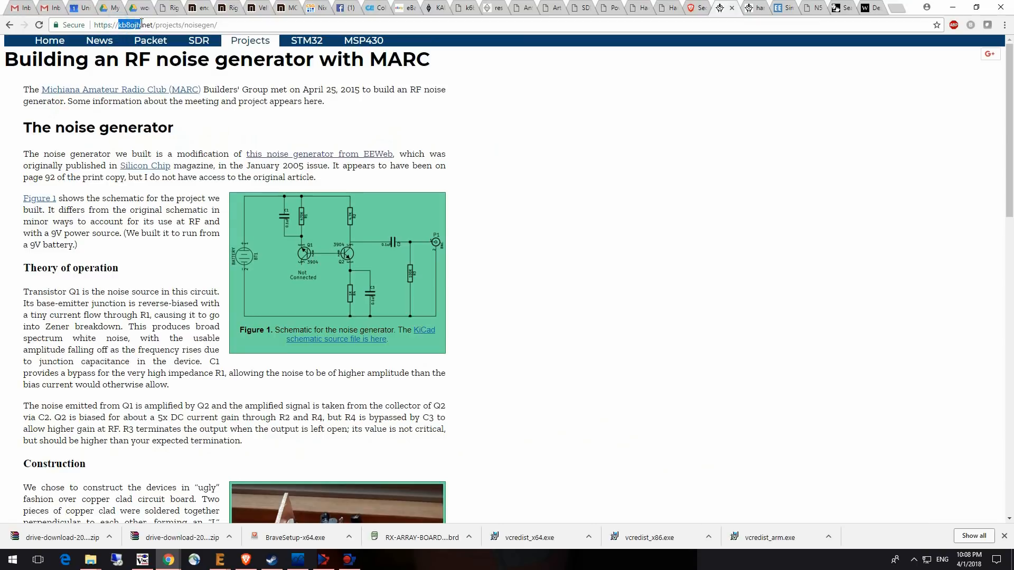
pyautogui.scroll(-3)
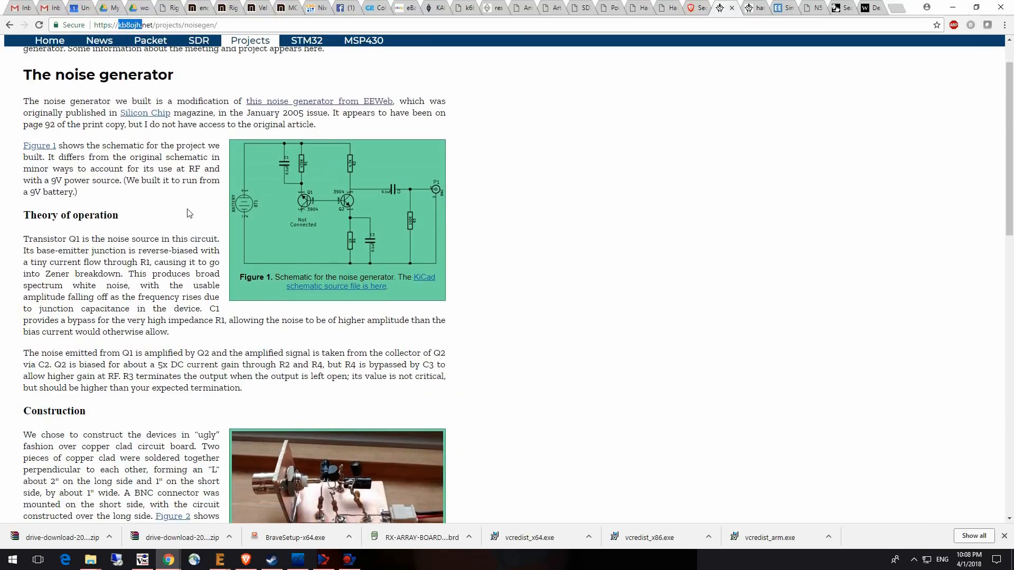
pyautogui.click(337, 219)
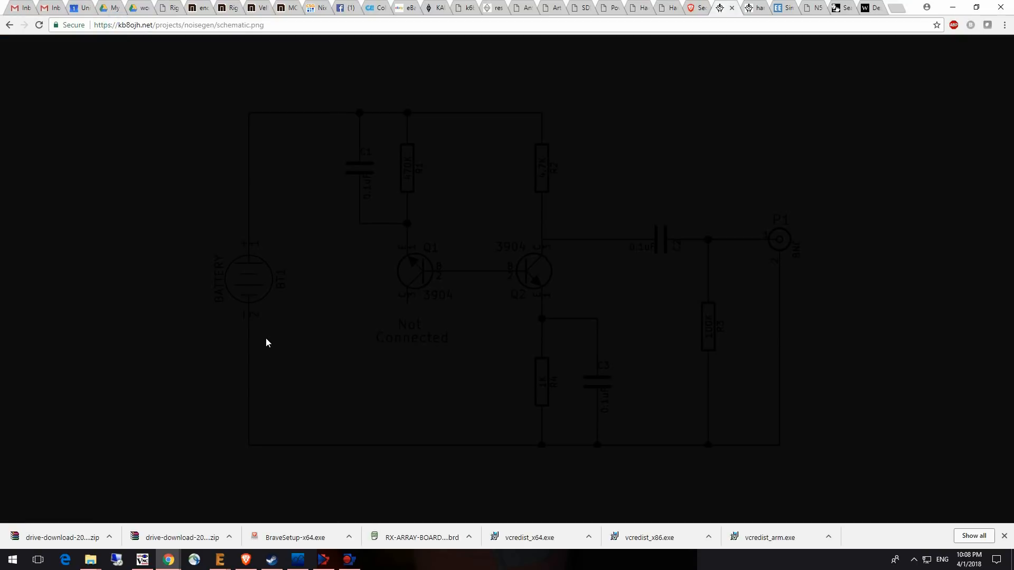
pyautogui.moveTo(559, 384)
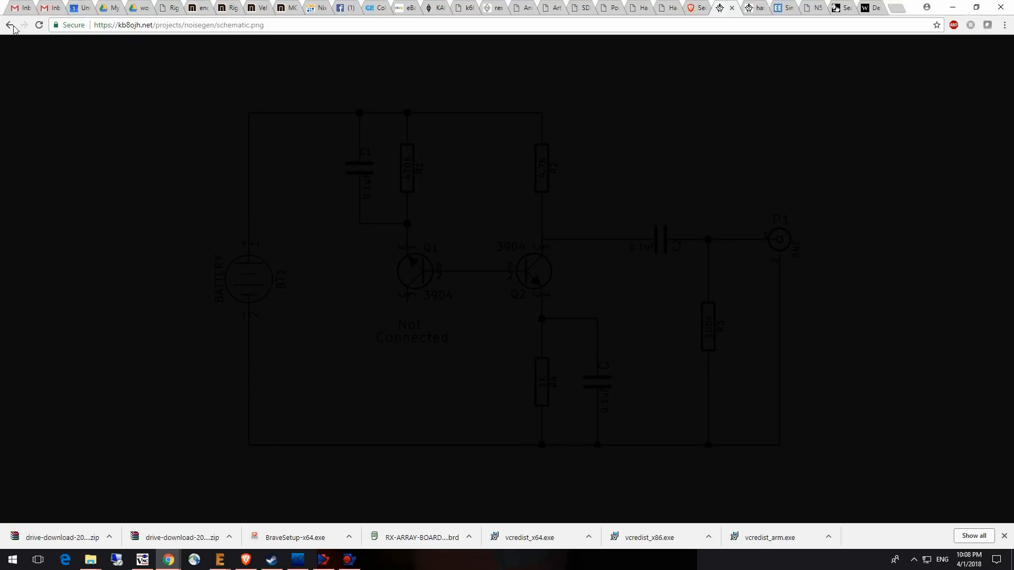
pyautogui.click(9, 25)
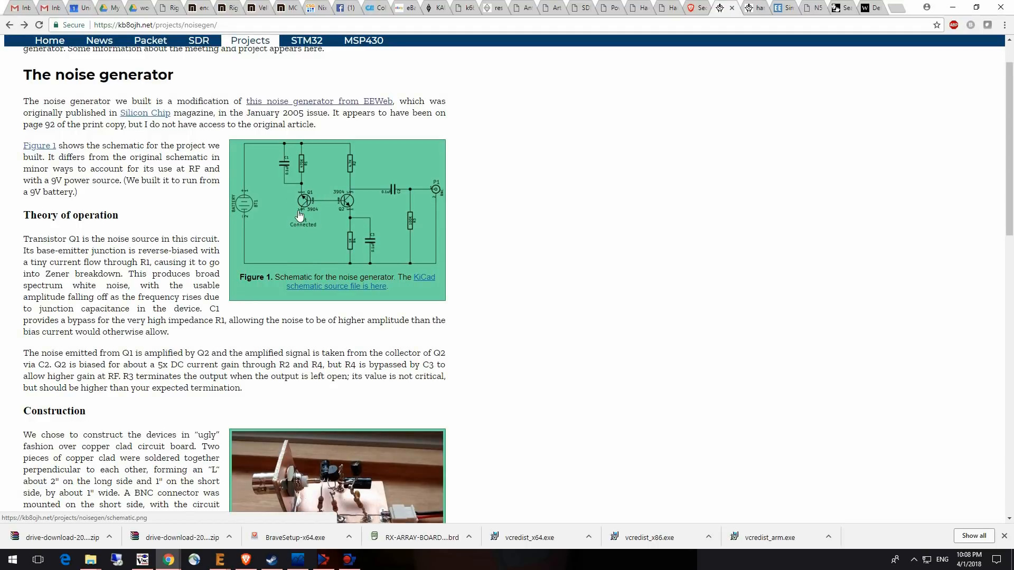
pyautogui.moveTo(349, 199)
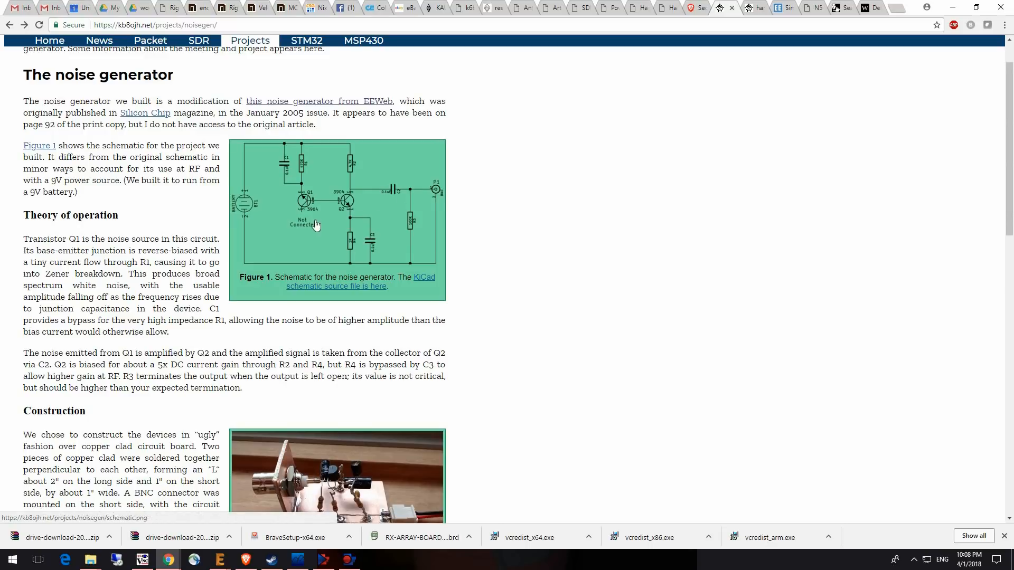
pyautogui.moveTo(298, 204)
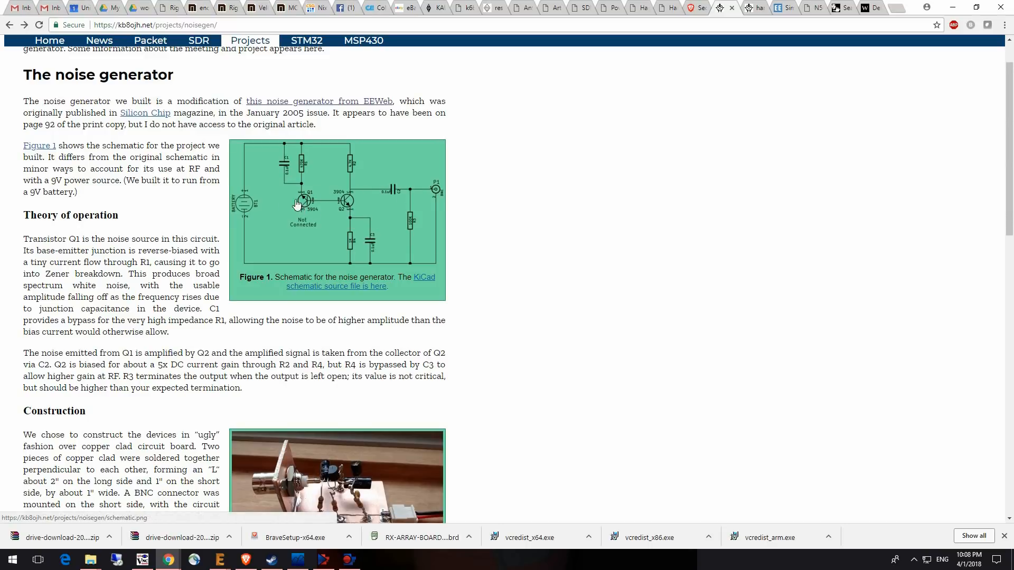
pyautogui.moveTo(296, 185)
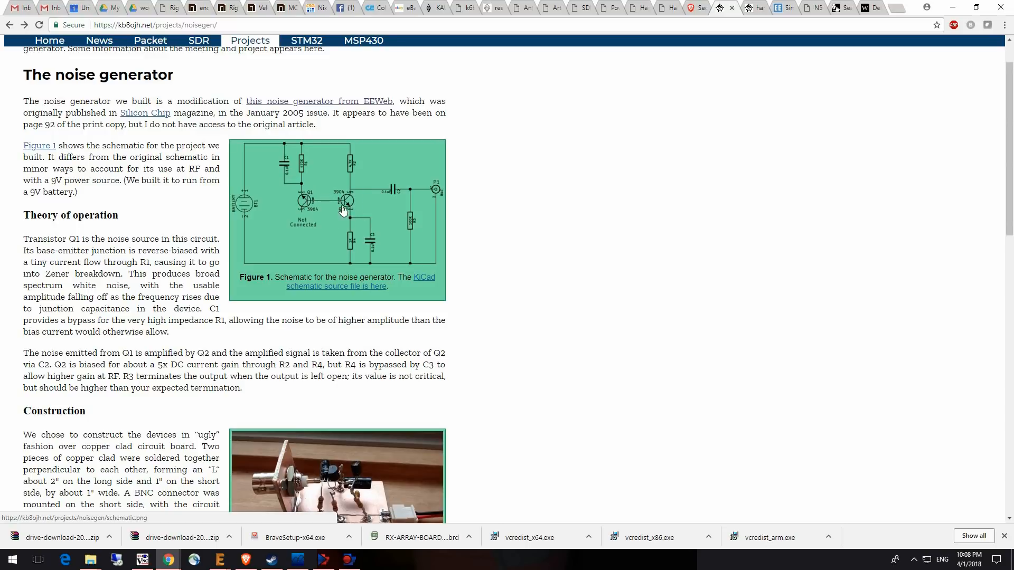
pyautogui.scroll(-3)
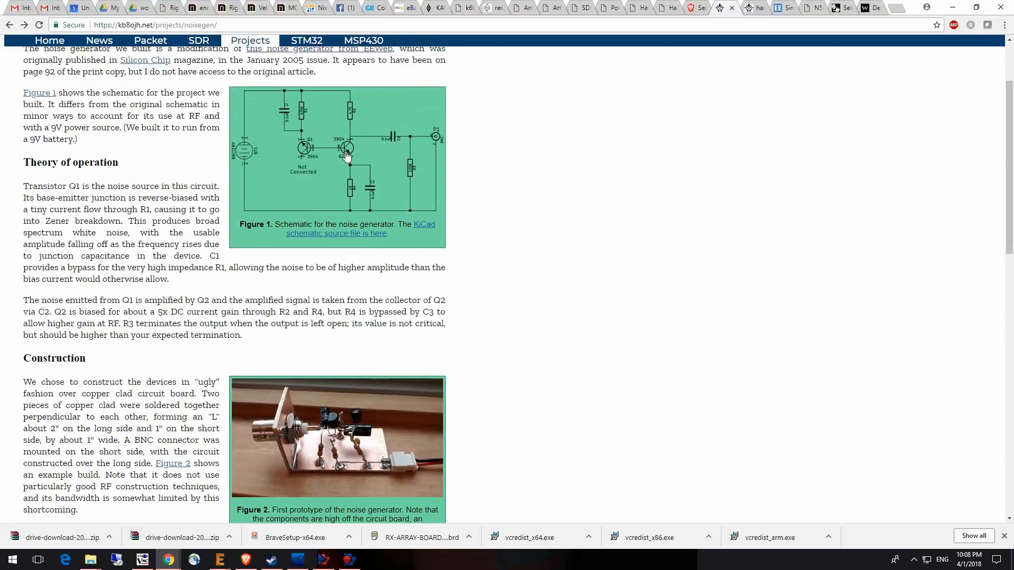
pyautogui.scroll(-3)
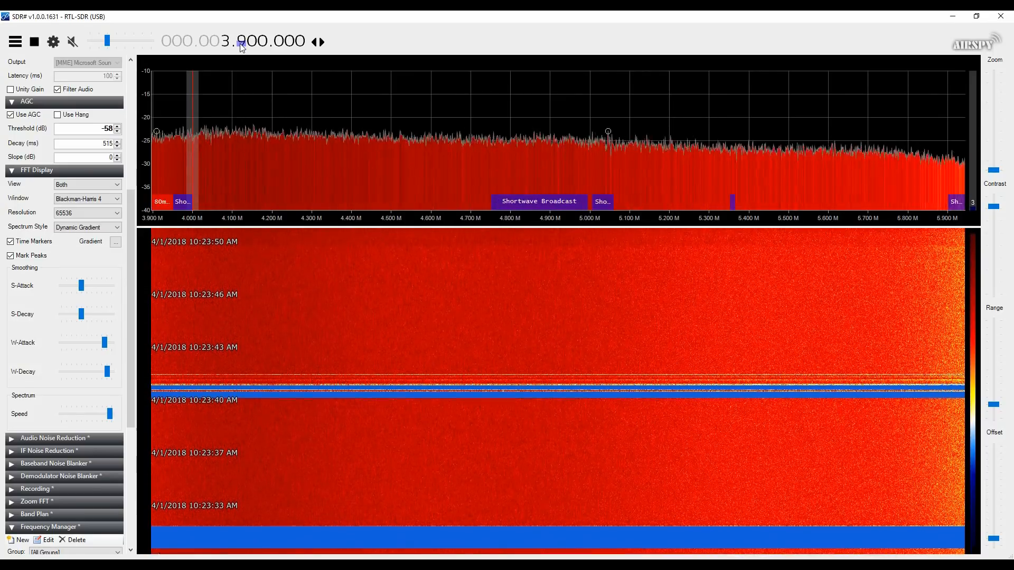
# - Watch SDR# tuned near 3.900 MHz show broadband noise across 3.9–5.9 MHz
pyautogui.scroll(-3)
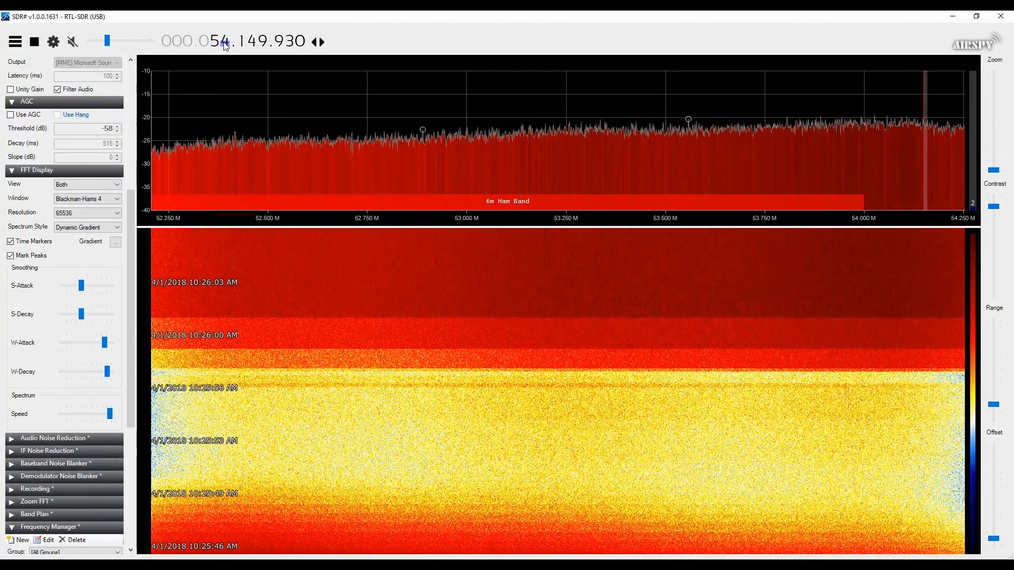
# - Tune SDR# to 54.149930 MHz with AGC off to view the 6 m band noise
pyautogui.click(224, 40)
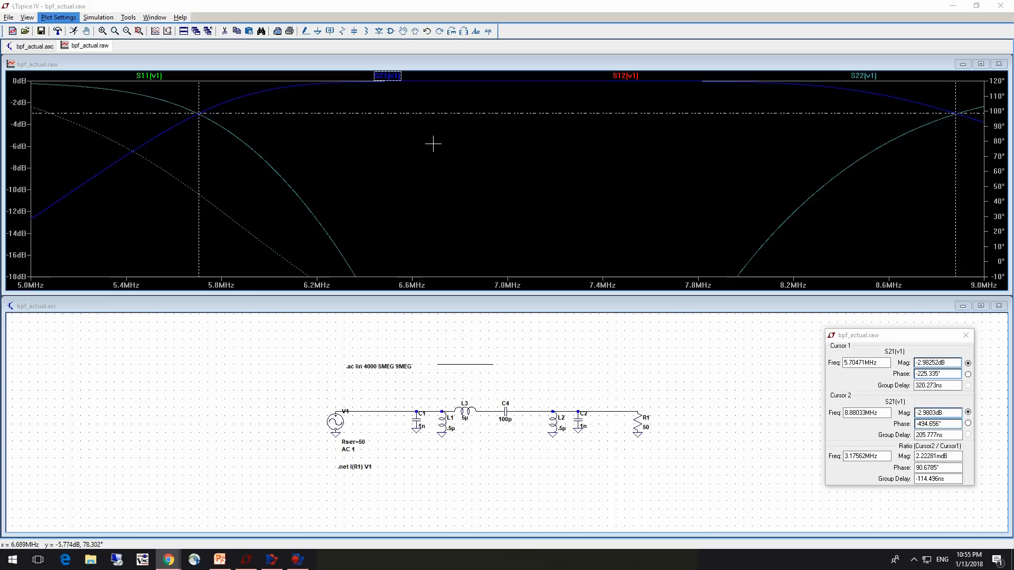
# - Plot bpf_actual's S21 in LTspice with cursors at -2.98 dB near 5.70 and 8.88 MHz
pyautogui.click(184, 112)
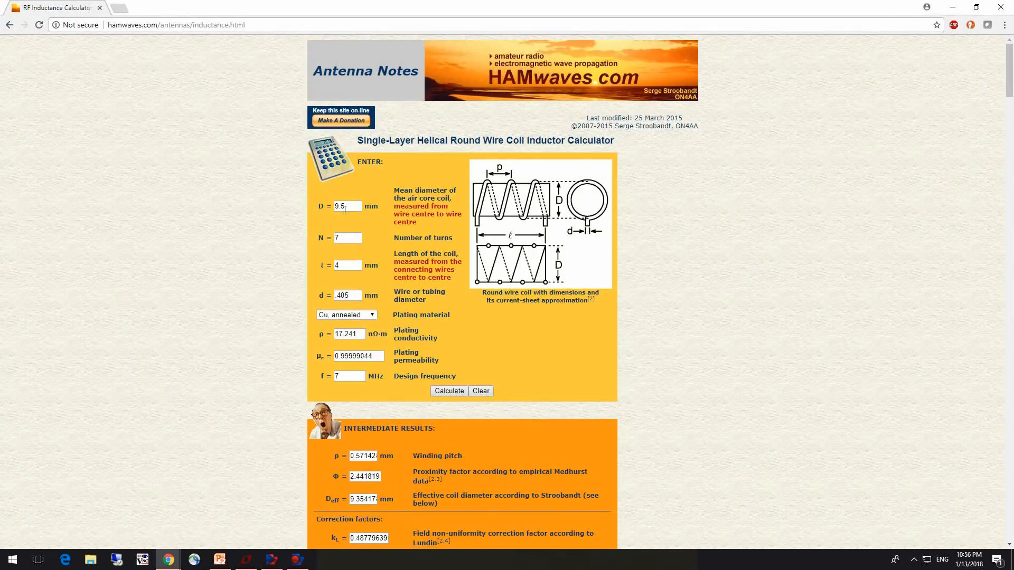
# - Edit the coil diameter and length in the HAMwaves calculator and check the 5.06 µH result
pyautogui.click(348, 237)
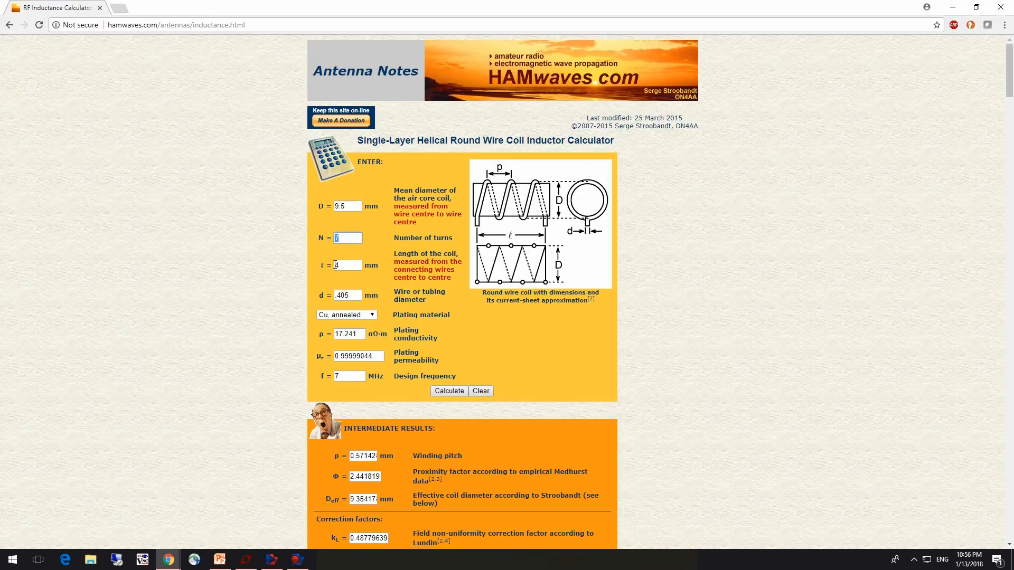
pyautogui.click(346, 265)
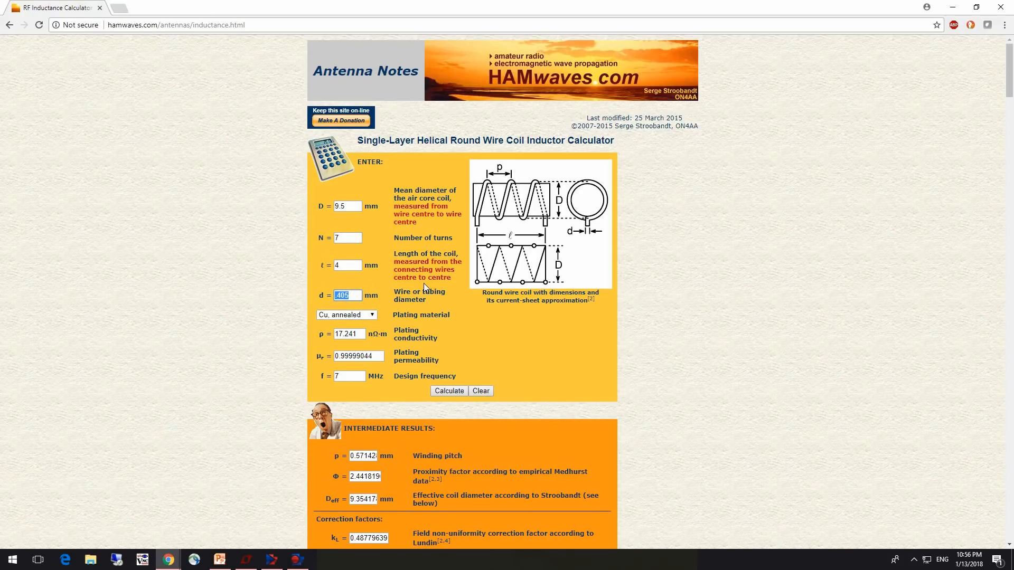
pyautogui.scroll(-3)
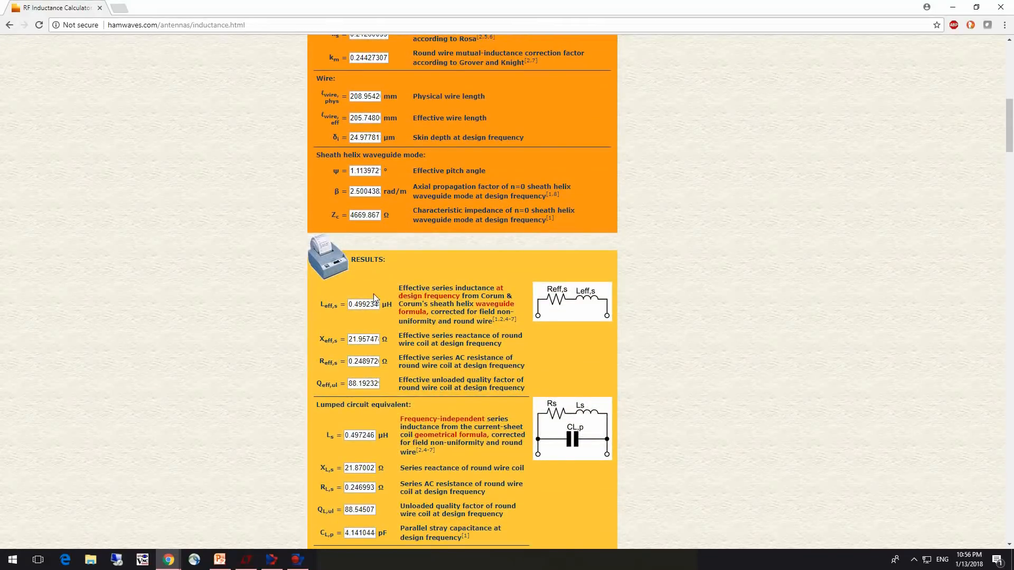
pyautogui.doubleClick(365, 304)
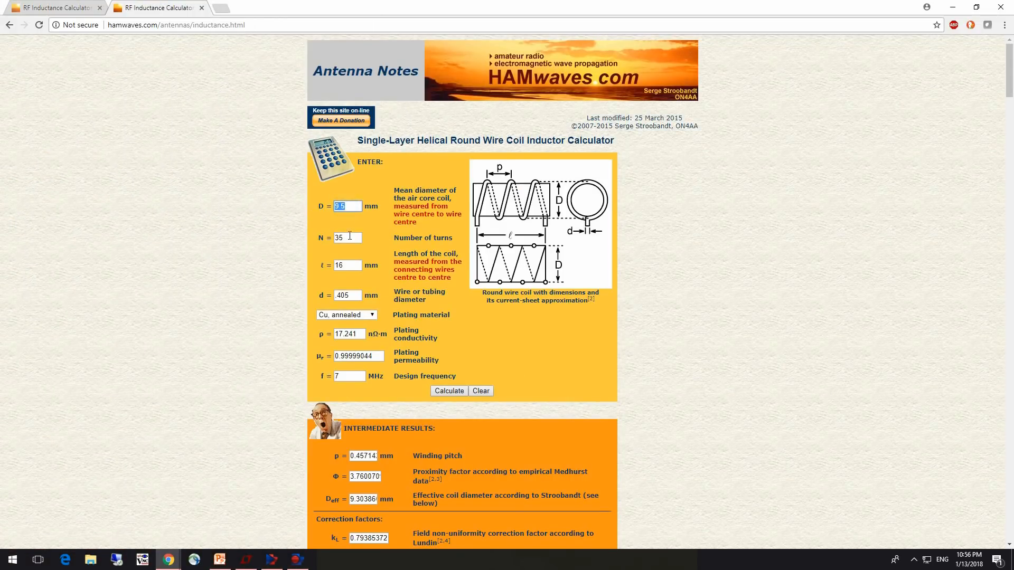
pyautogui.click(348, 265)
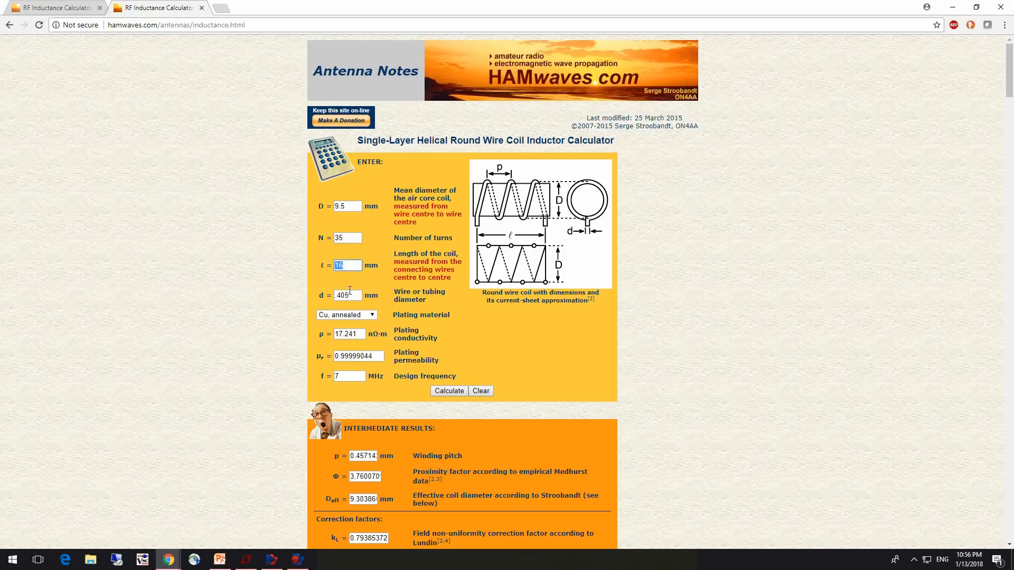
pyautogui.scroll(-3)
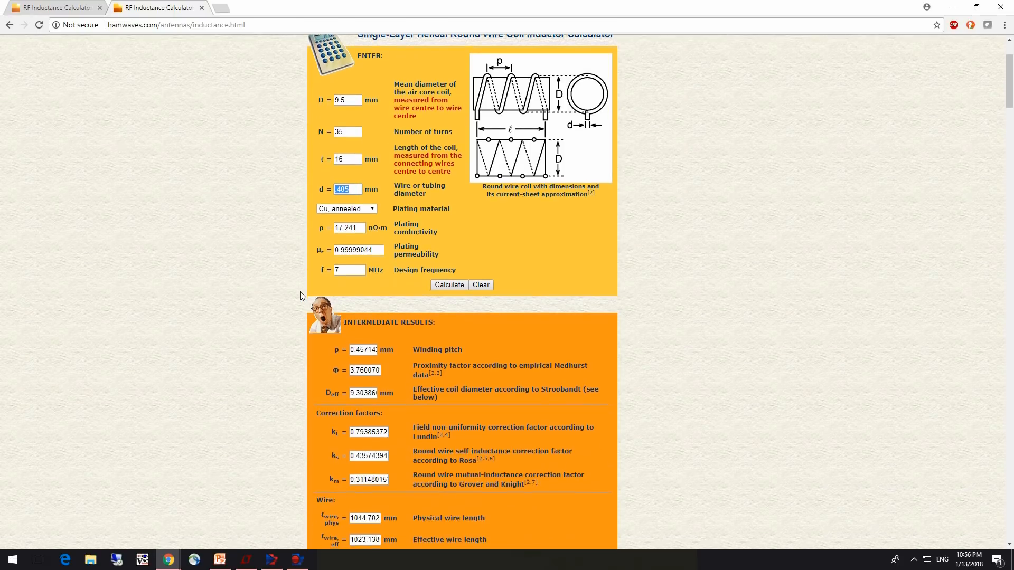
pyautogui.scroll(-3)
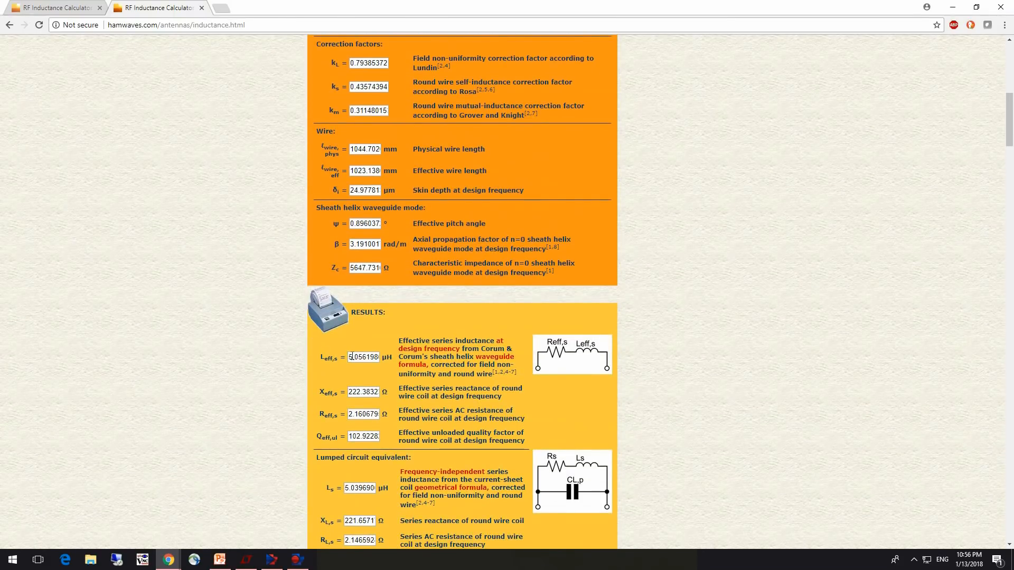
pyautogui.click(349, 357)
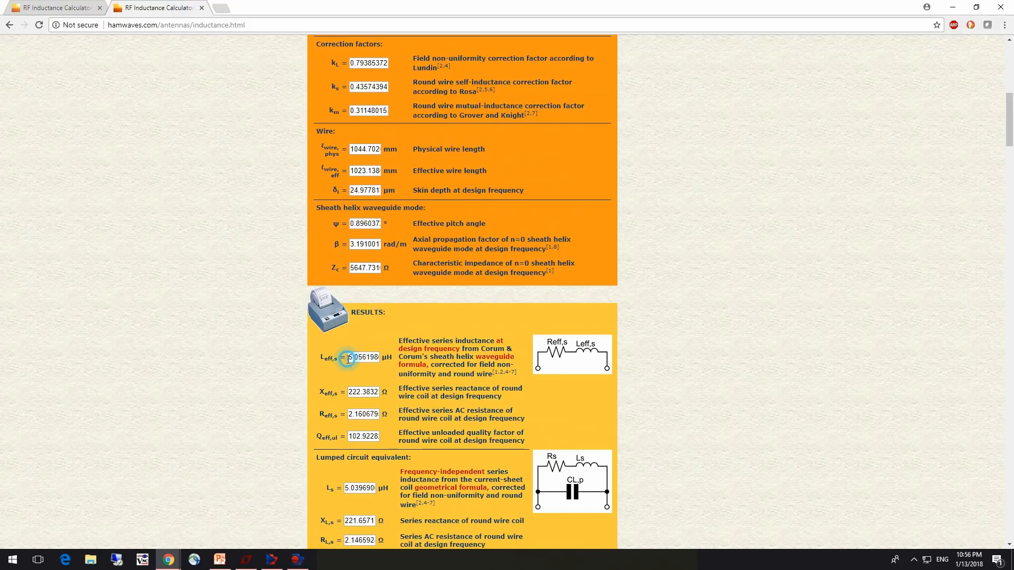
pyautogui.scroll(-3)
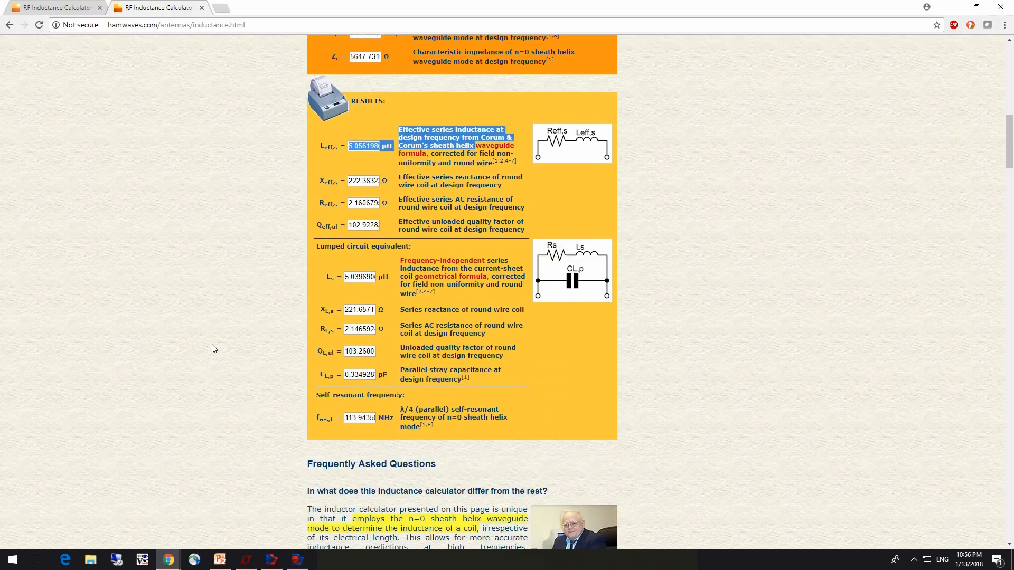
pyautogui.scroll(-3)
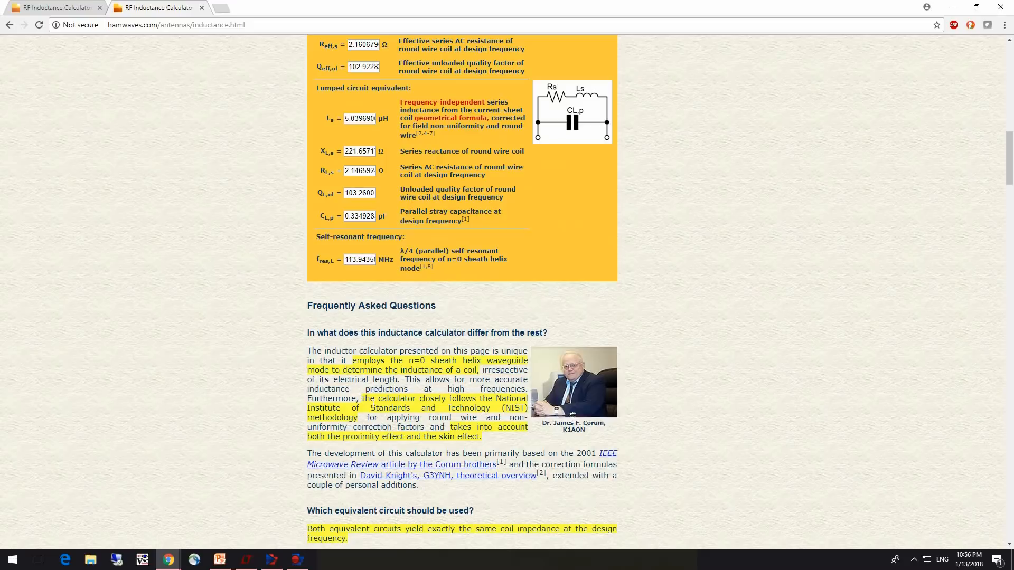
pyautogui.moveTo(539, 427)
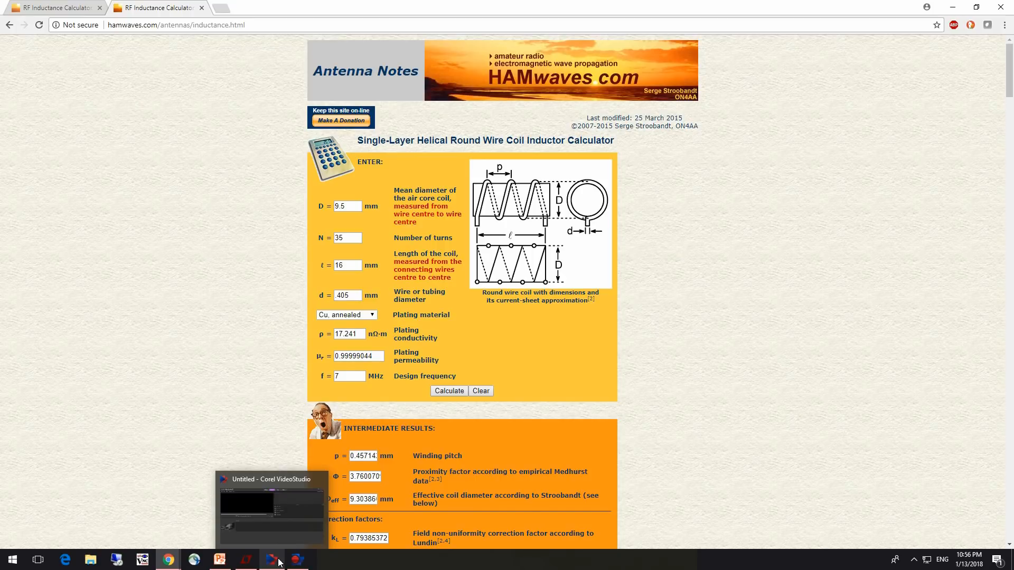
# - Bring LTspice back to check the S21 cursors near 5.70 and 8.88 MHz
pyautogui.click(271, 559)
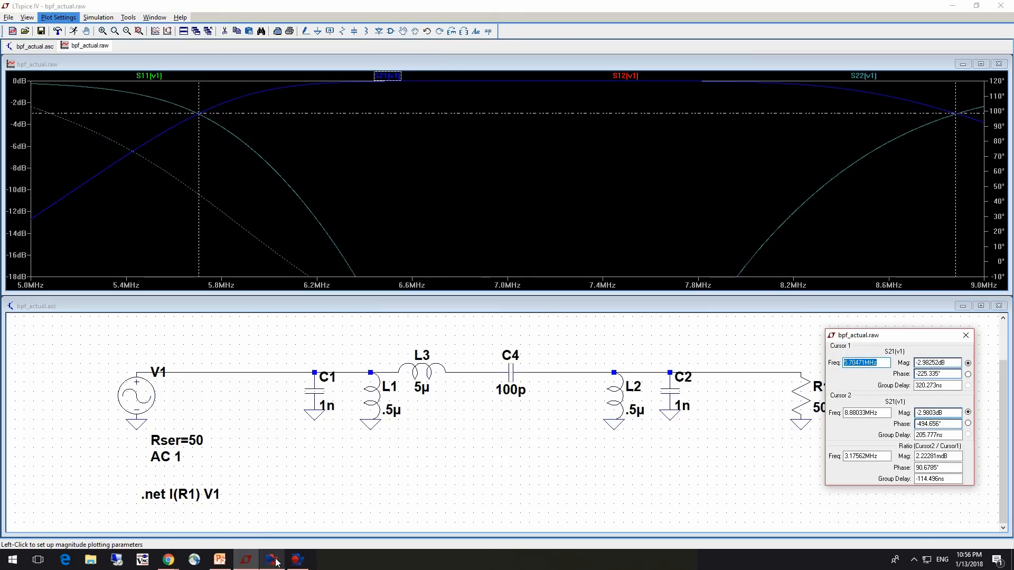
pyautogui.click(295, 559)
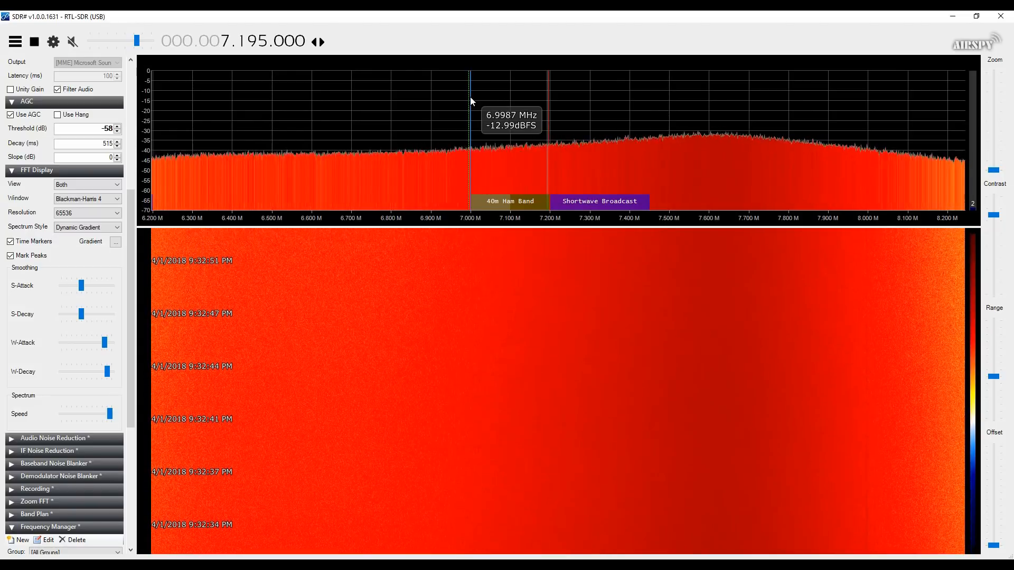
pyautogui.moveTo(665, 129)
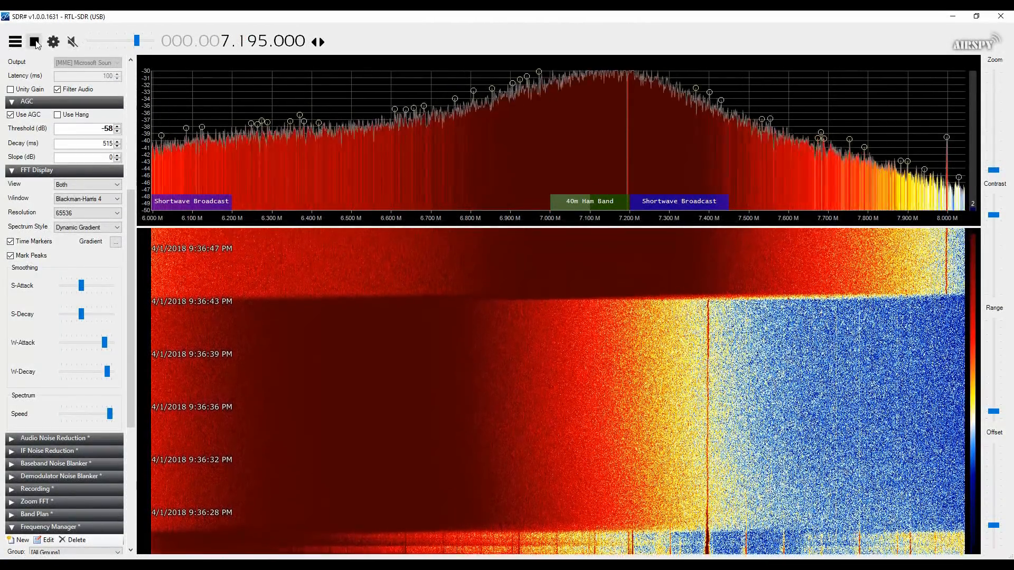
pyautogui.moveTo(34, 41)
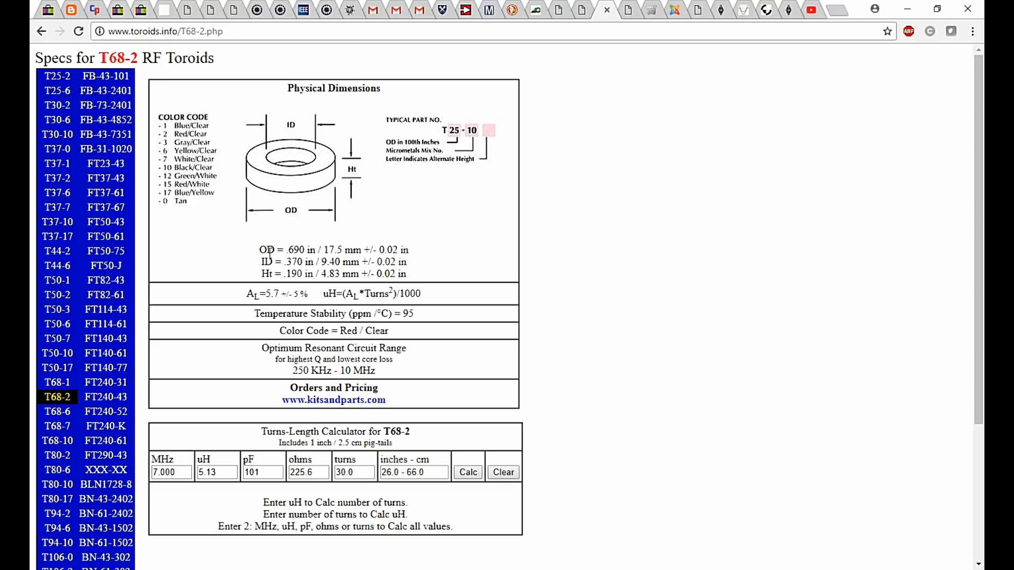
pyautogui.moveTo(190, 446)
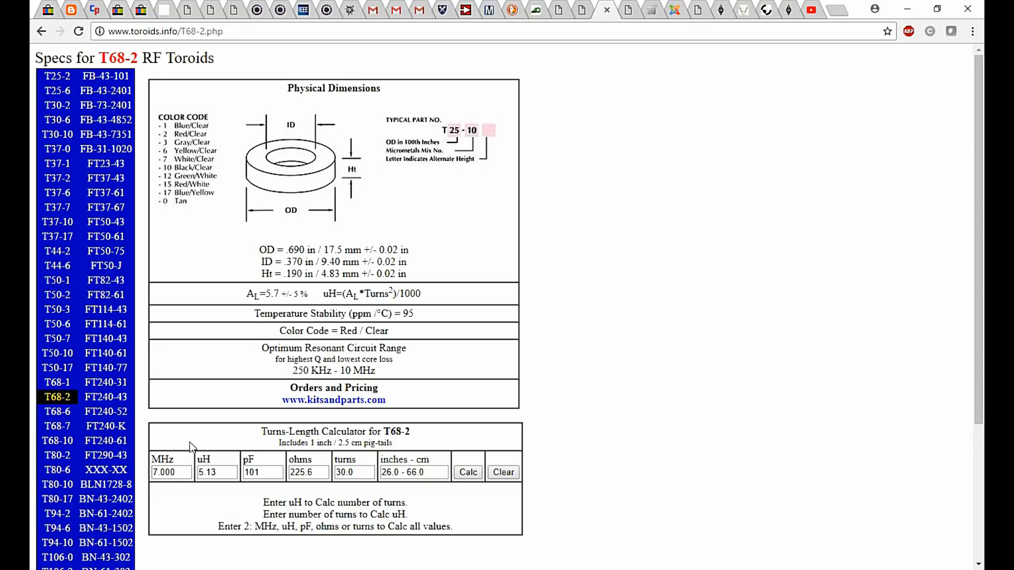
# - Clear the T68-2 capacitance, ohms and turns fields and enter 0.5 µH at 7 MHz
pyautogui.click(218, 472)
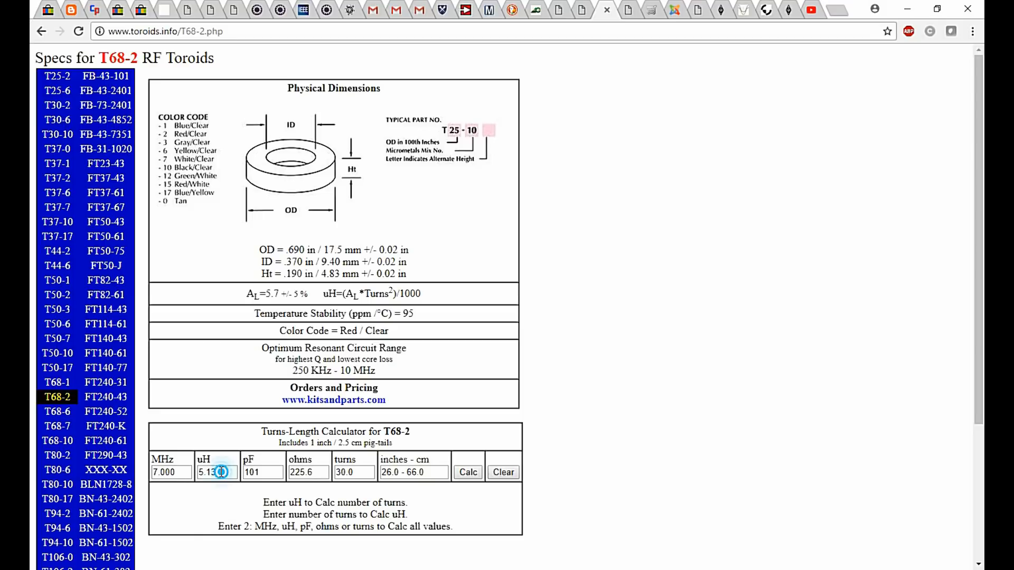
pyautogui.tripleClick(216, 472)
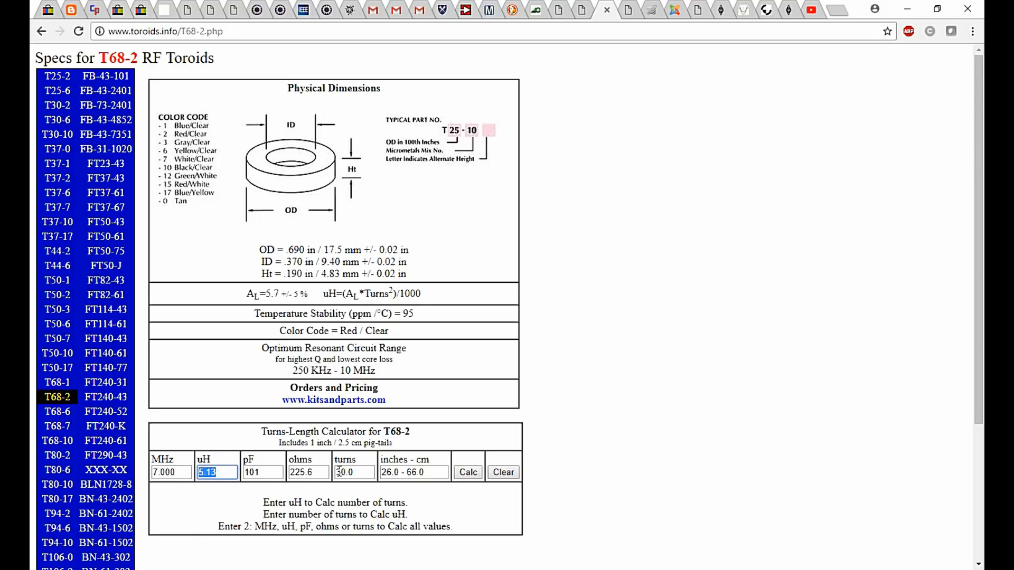
pyautogui.click(353, 472)
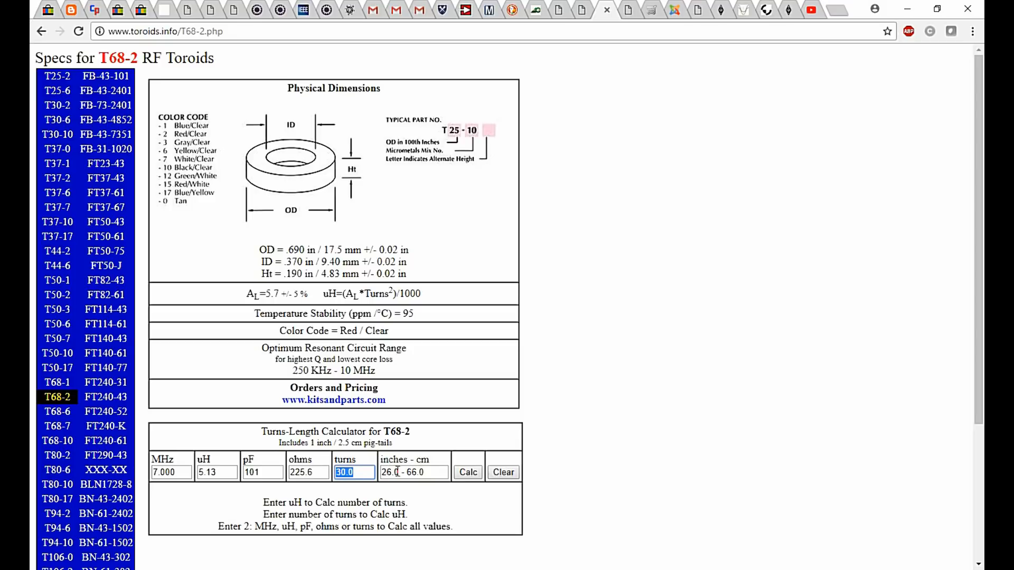
pyautogui.moveTo(396, 470)
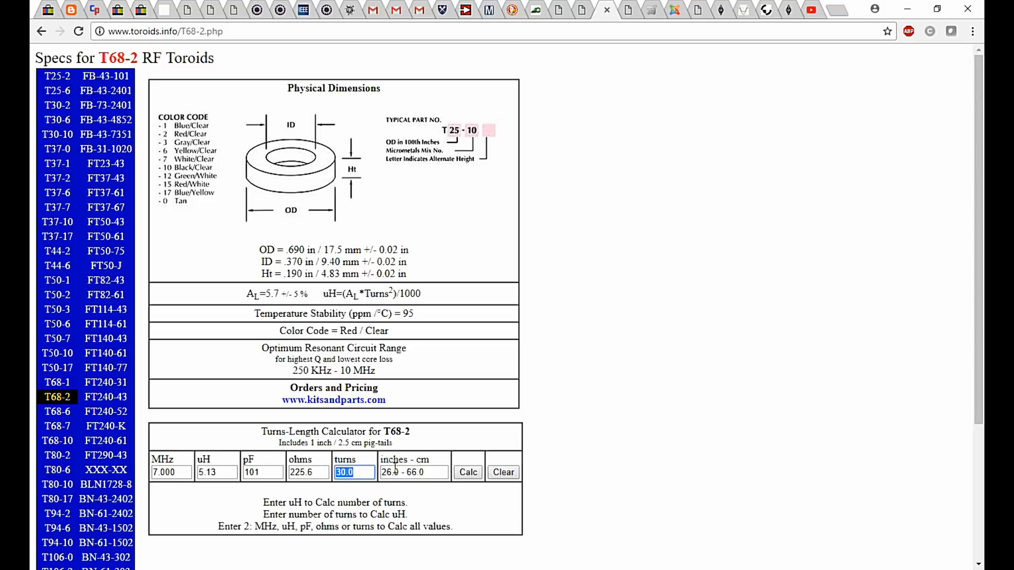
pyautogui.click(262, 472)
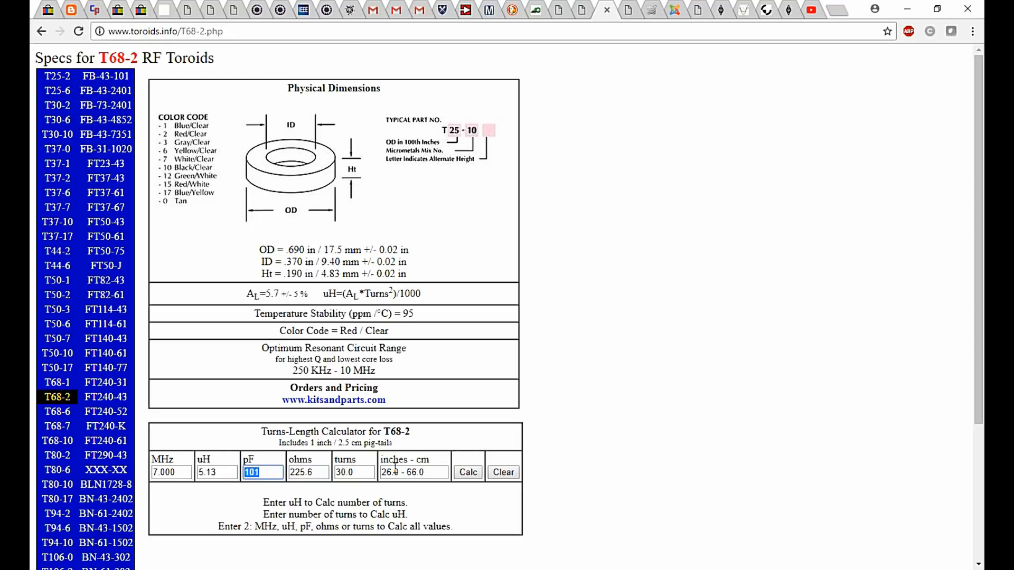
pyautogui.click(216, 472)
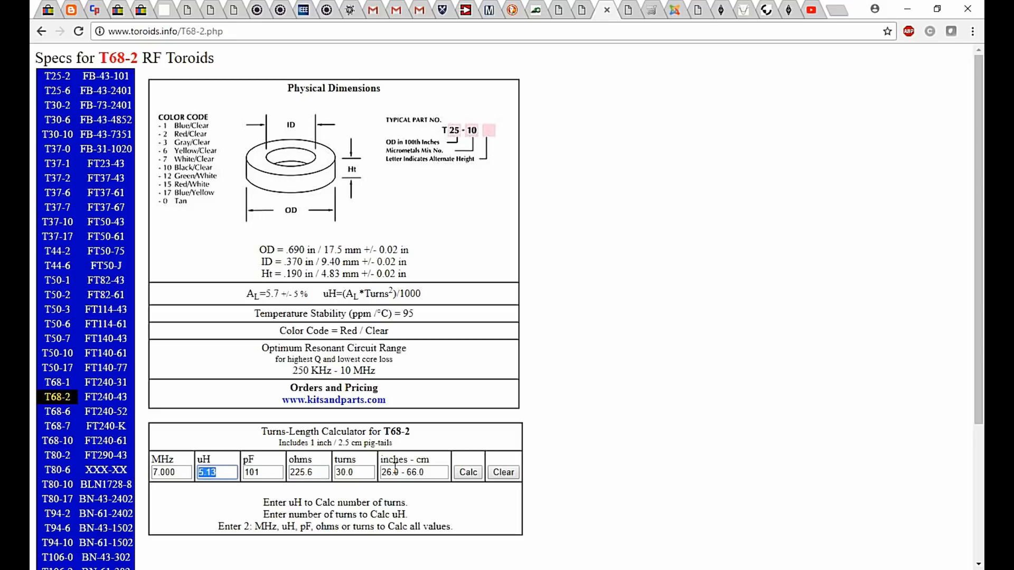
pyautogui.write('0.5')
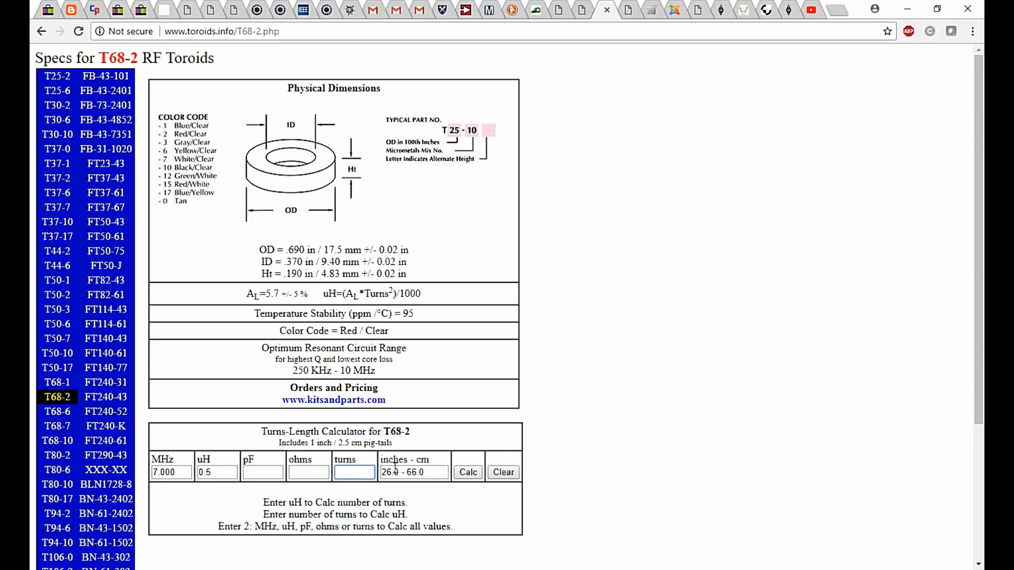
# - Compute turns for 0.5 µH, then recalculate with 9 turns for 0.46 µH, 1120 pF, 20.3 ohms
pyautogui.click(414, 472)
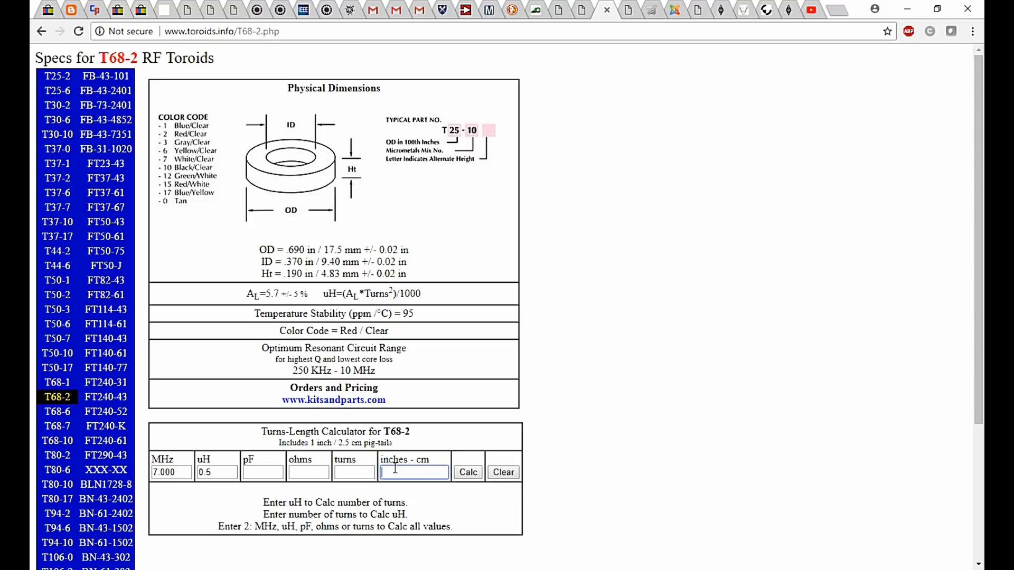
pyautogui.click(467, 472)
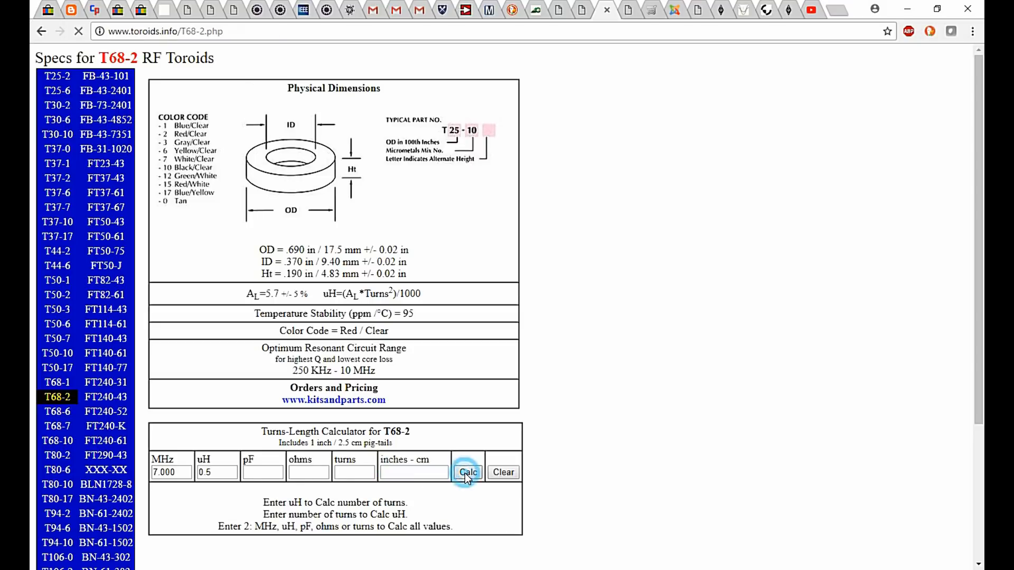
pyautogui.click(467, 472)
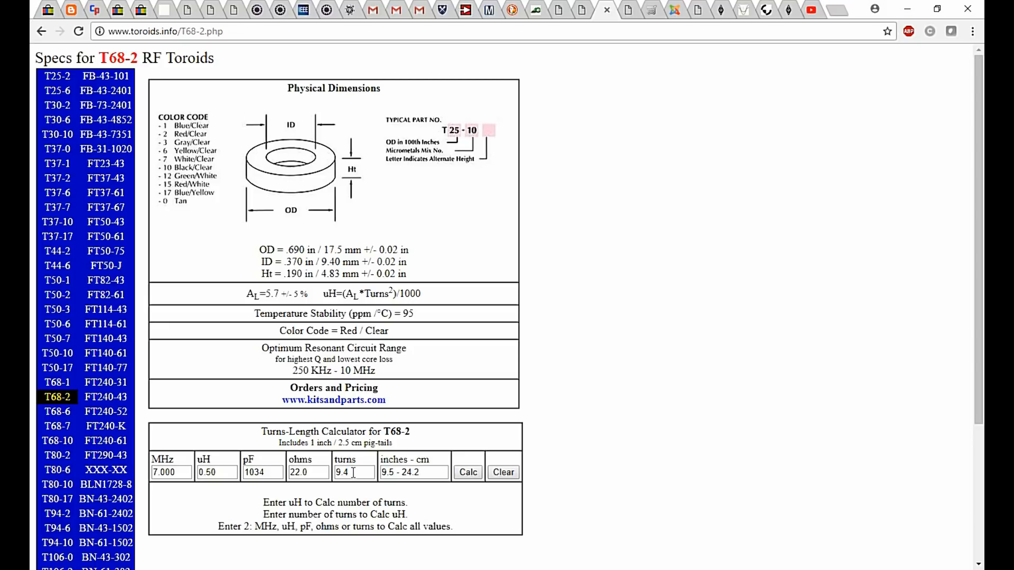
pyautogui.doubleClick(353, 472)
pyautogui.write('9')
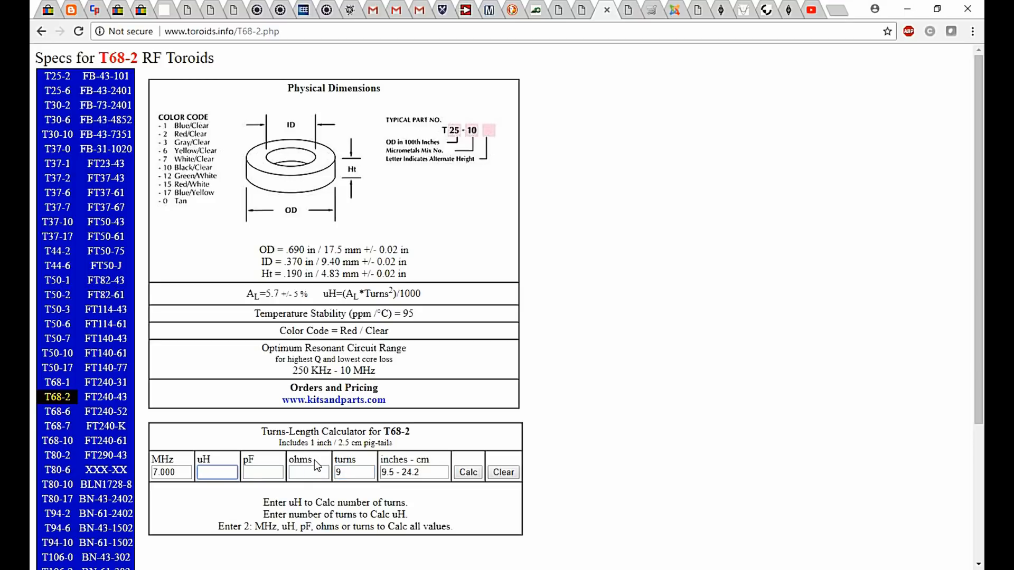
pyautogui.click(467, 472)
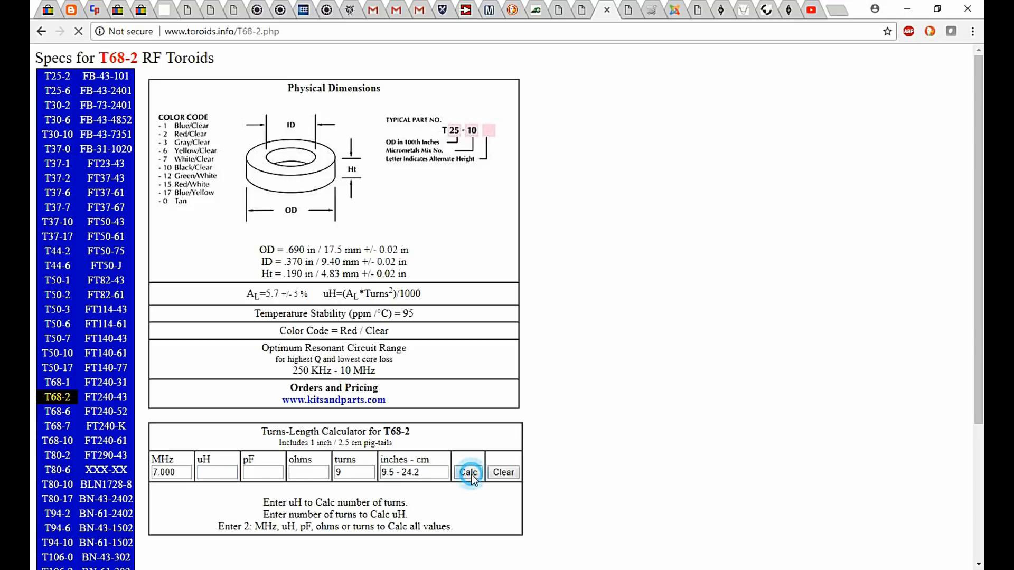
pyautogui.click(467, 472)
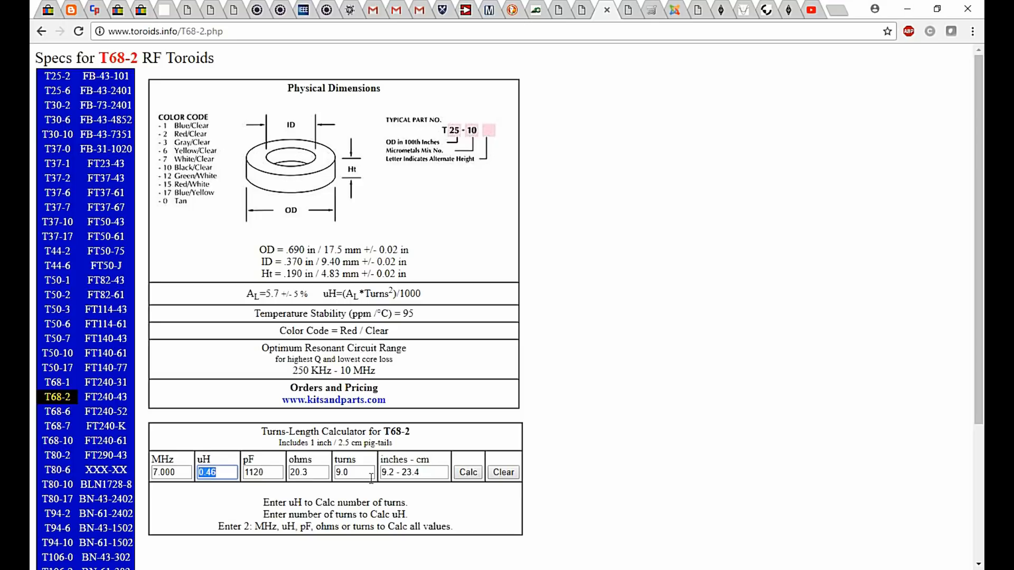
pyautogui.click(352, 472)
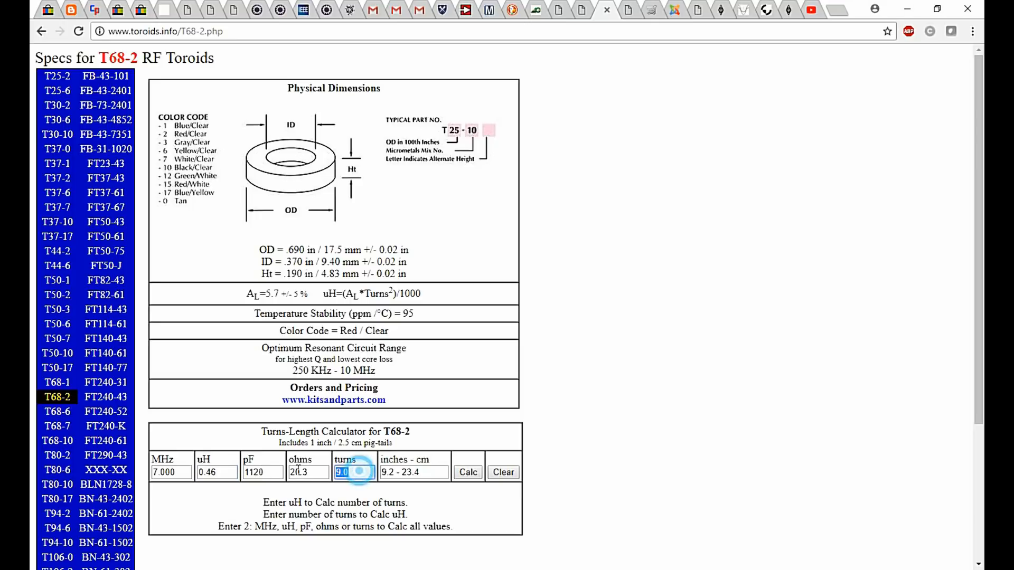